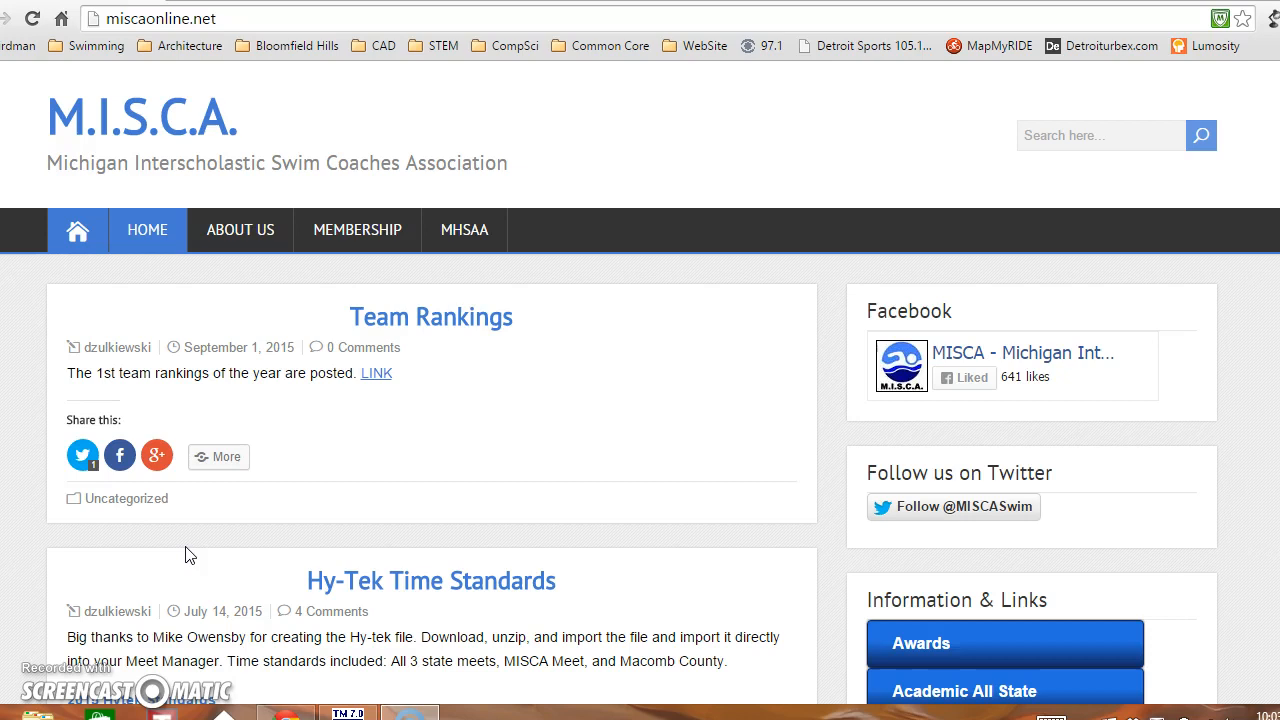
pyautogui.moveTo(320, 497)
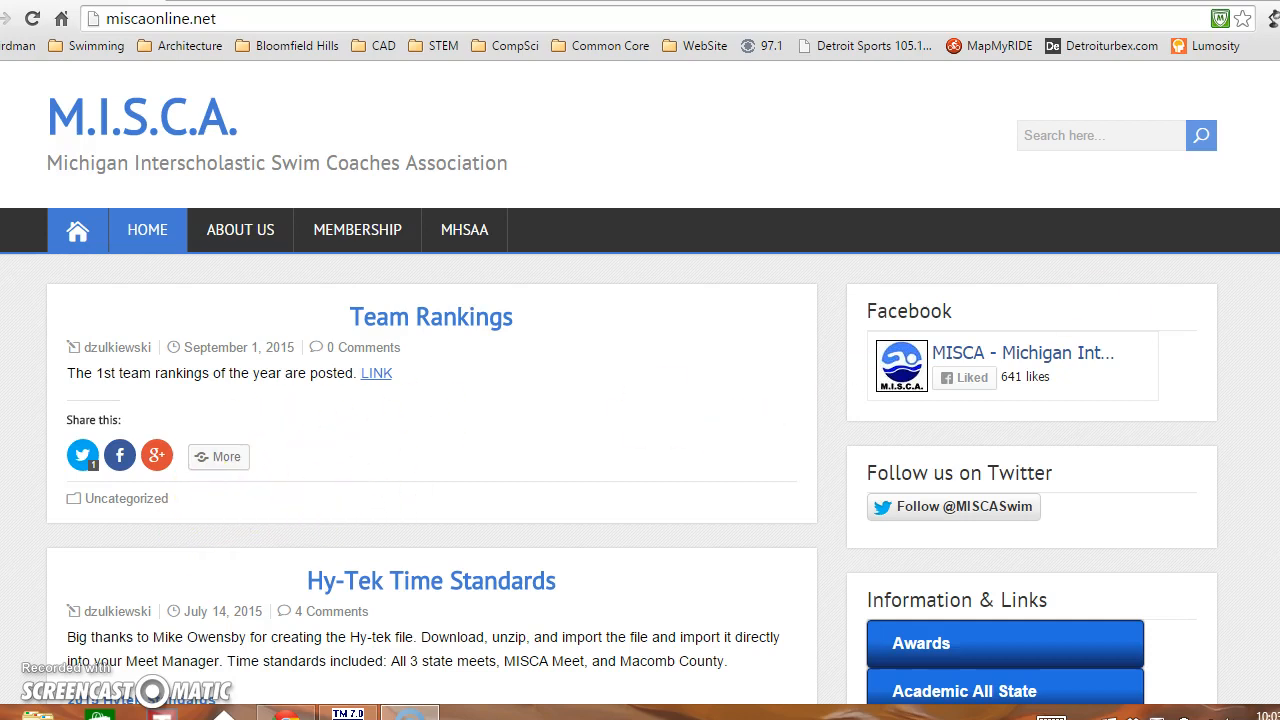
# - Download the 2015 Girls MISCA Top Times Event File zip from the Top Times & Team Rankings page
pyautogui.scroll(-3)
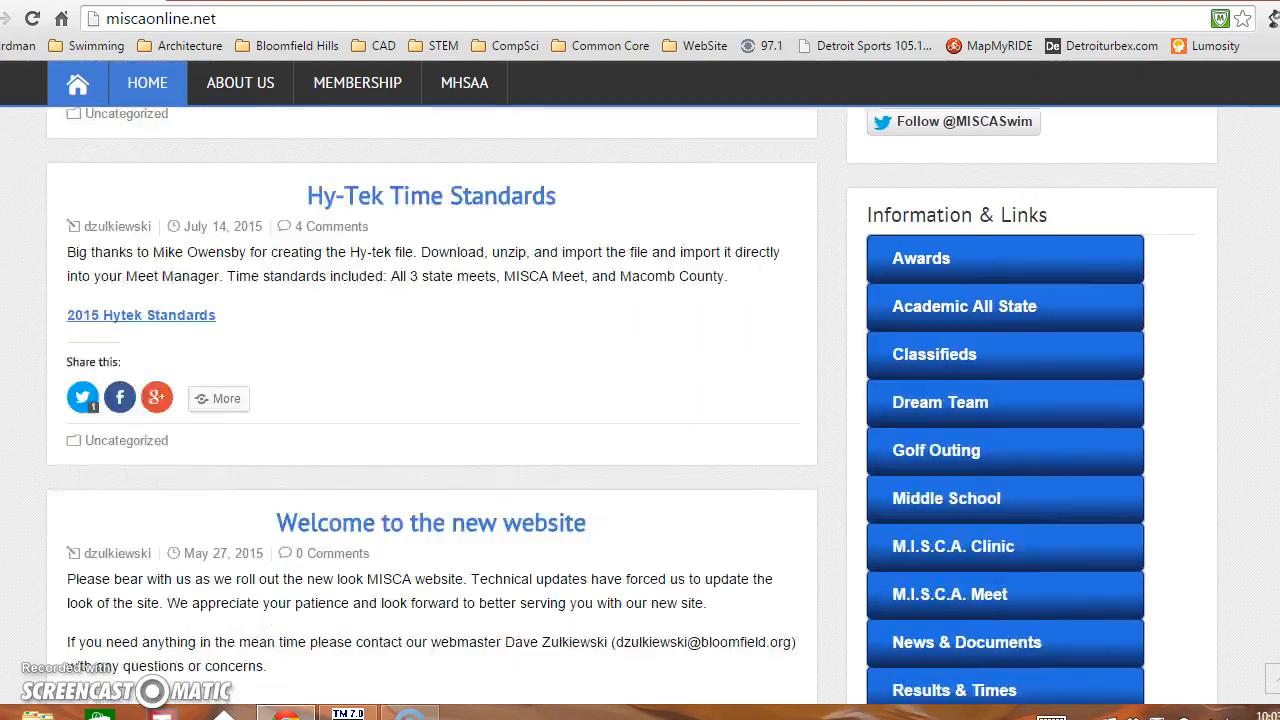
pyautogui.scroll(-3)
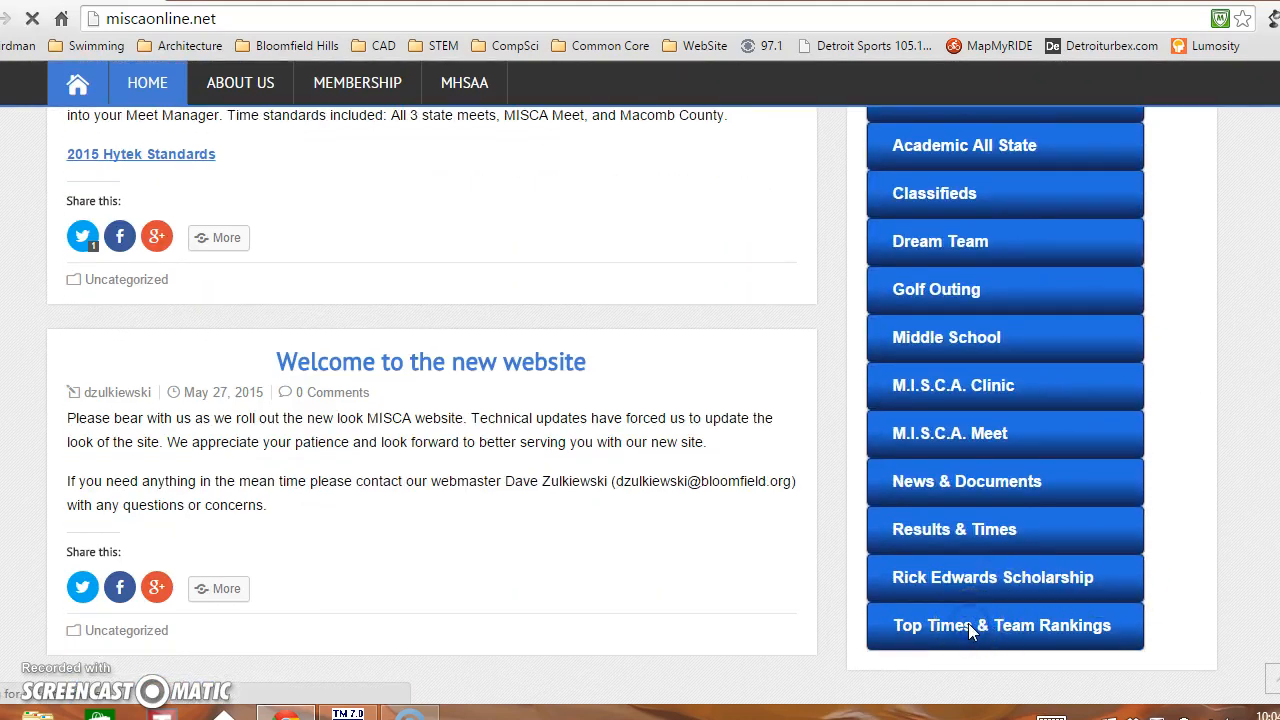
pyautogui.click(1004, 626)
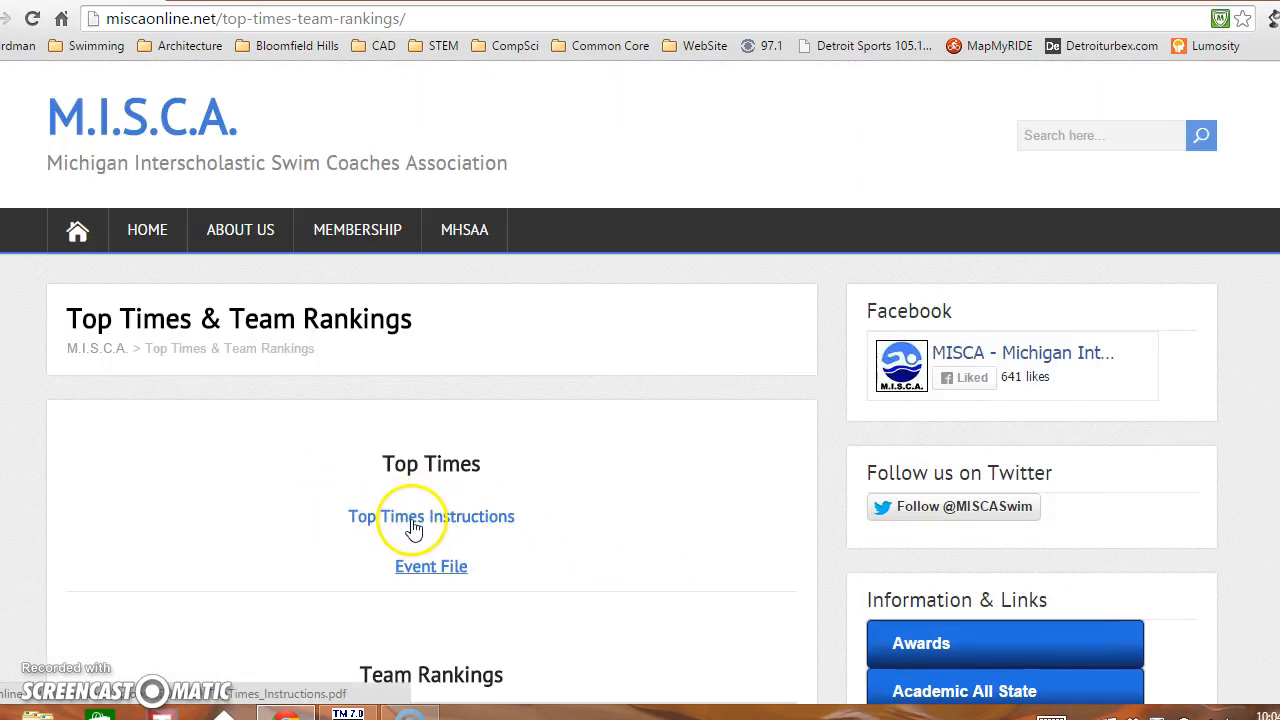
pyautogui.click(430, 566)
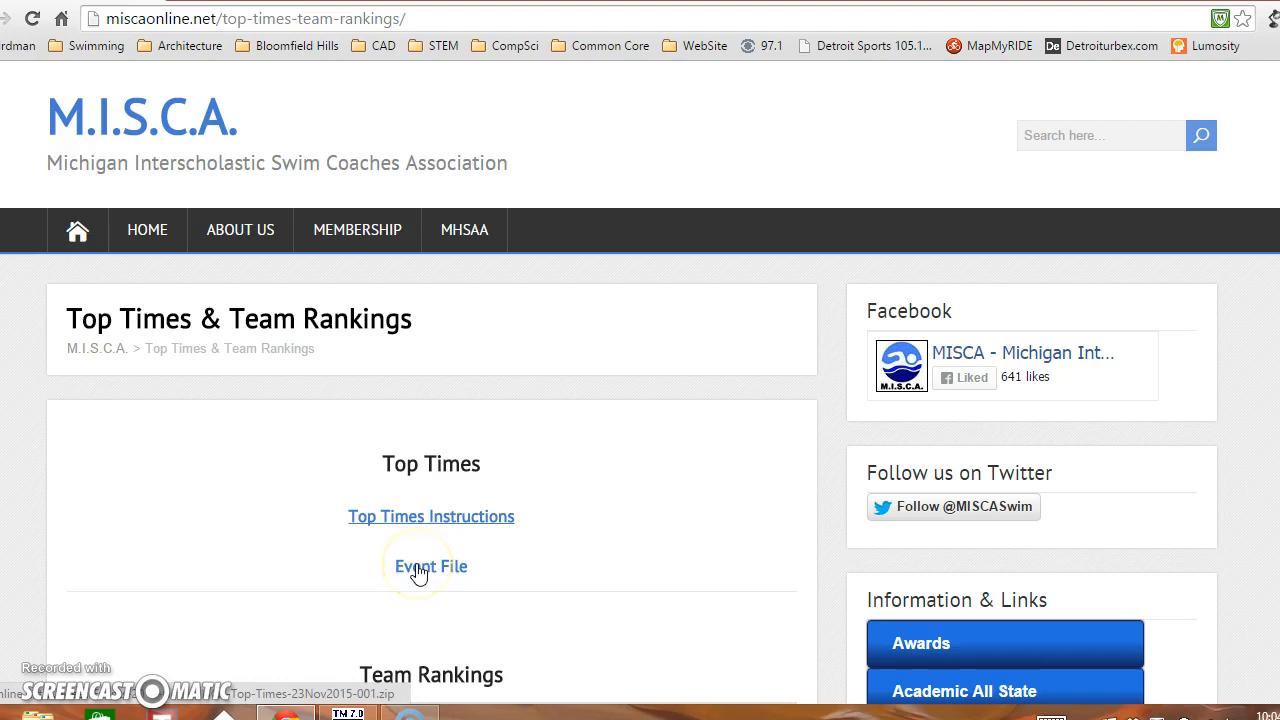
pyautogui.click(431, 566)
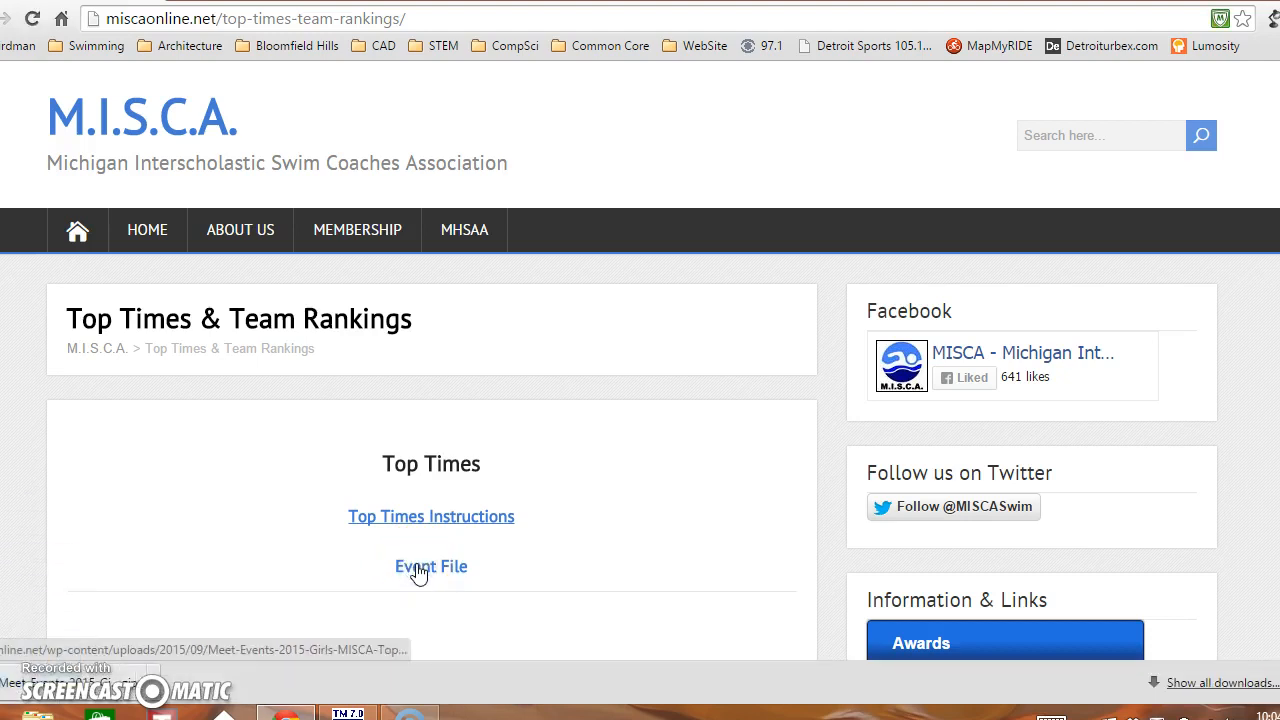
pyautogui.click(431, 566)
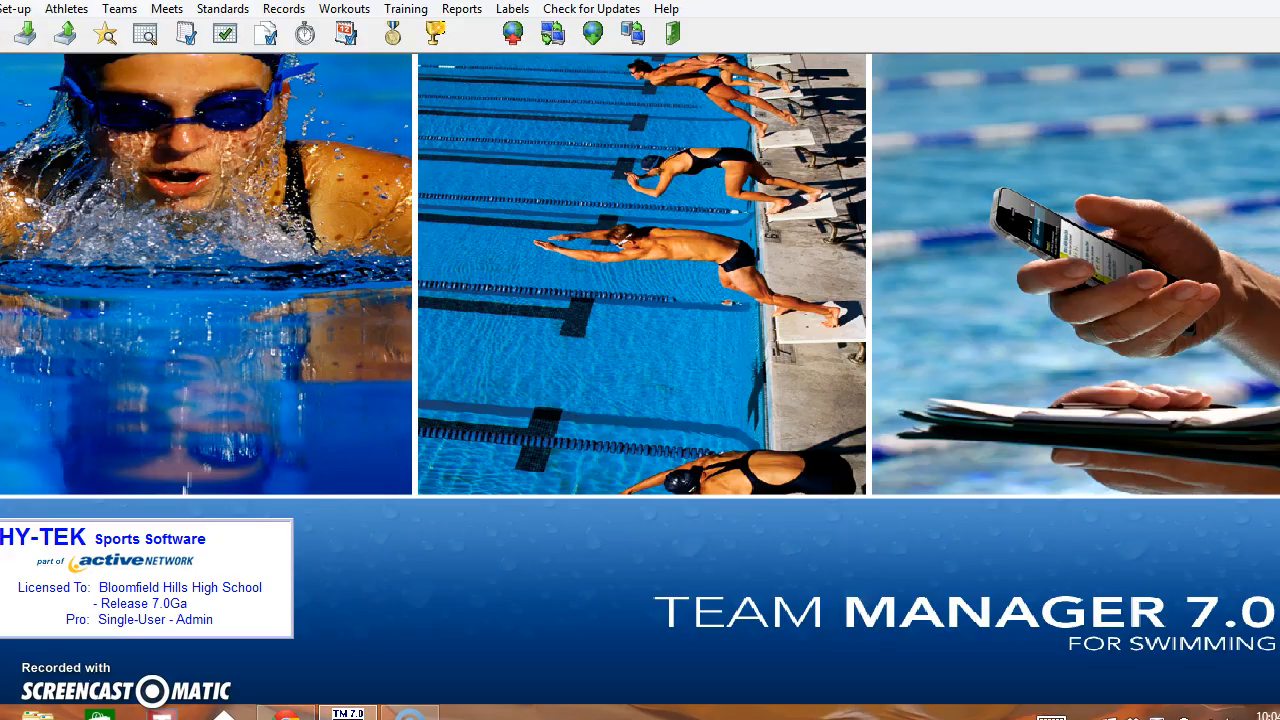
# - Start a File > Import > Meet Events import in Team Manager
pyautogui.click(20, 9)
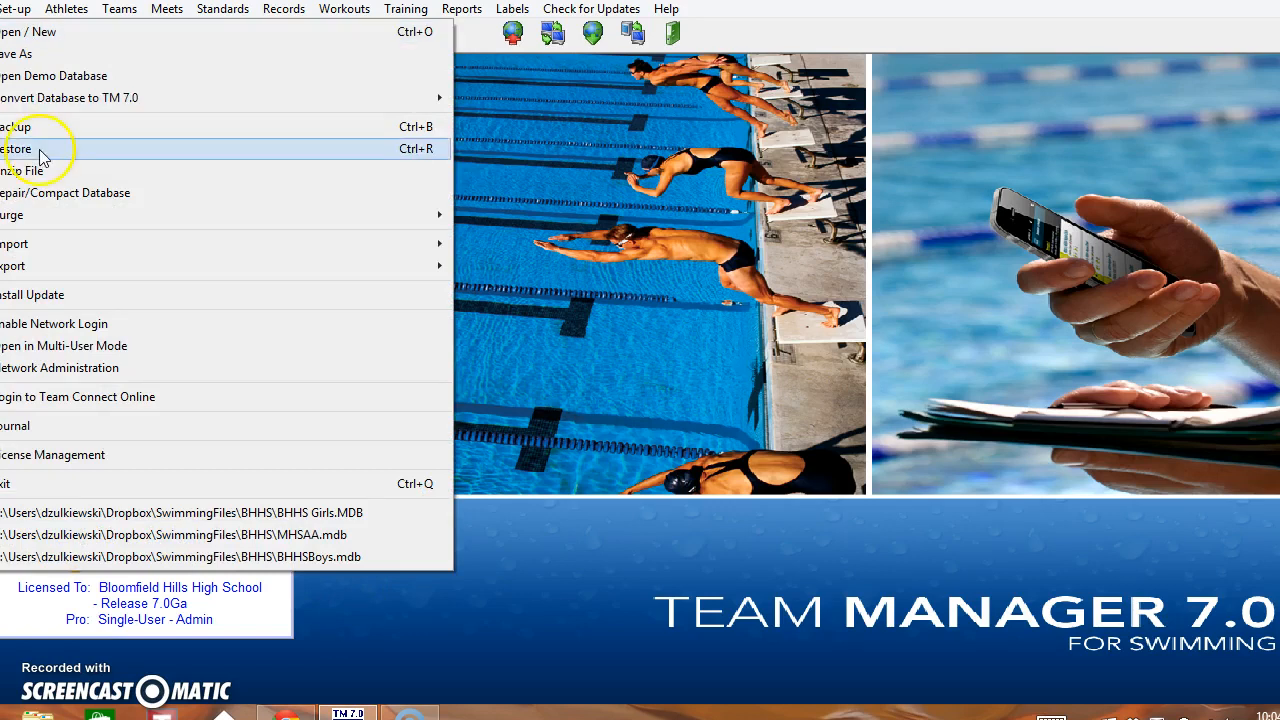
pyautogui.moveTo(320, 265)
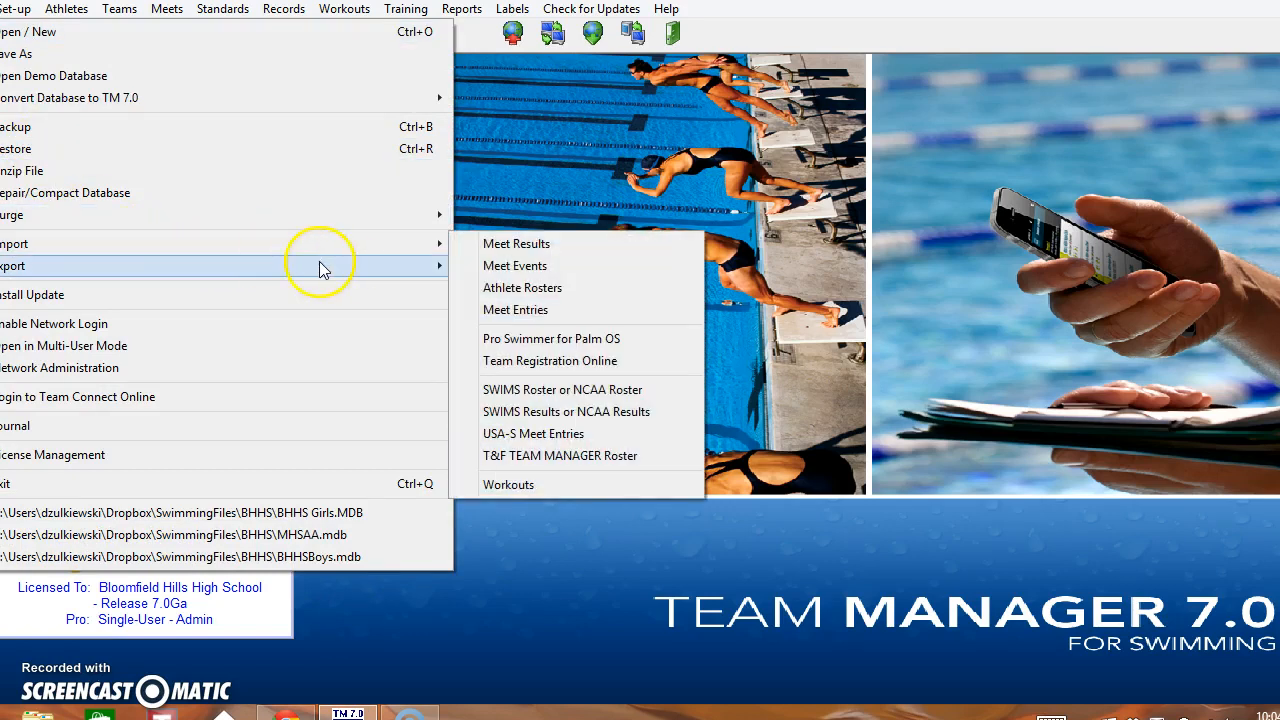
pyautogui.moveTo(515, 243)
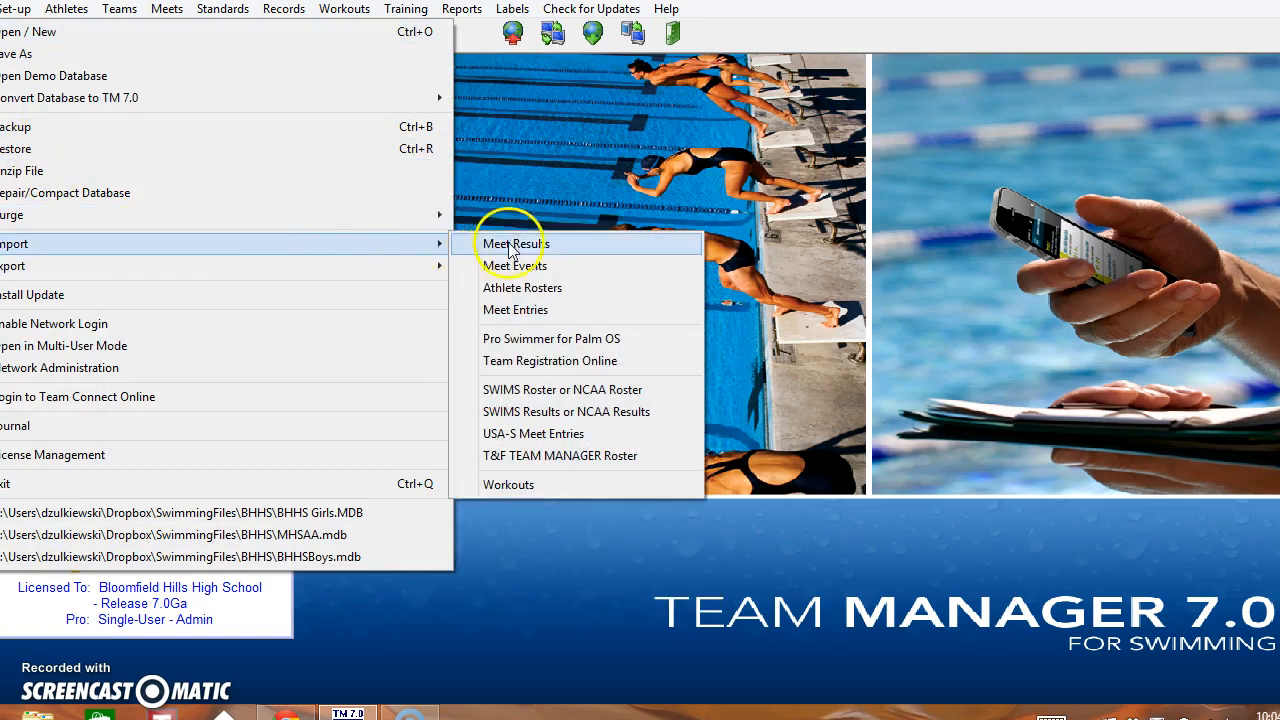
pyautogui.moveTo(520, 265)
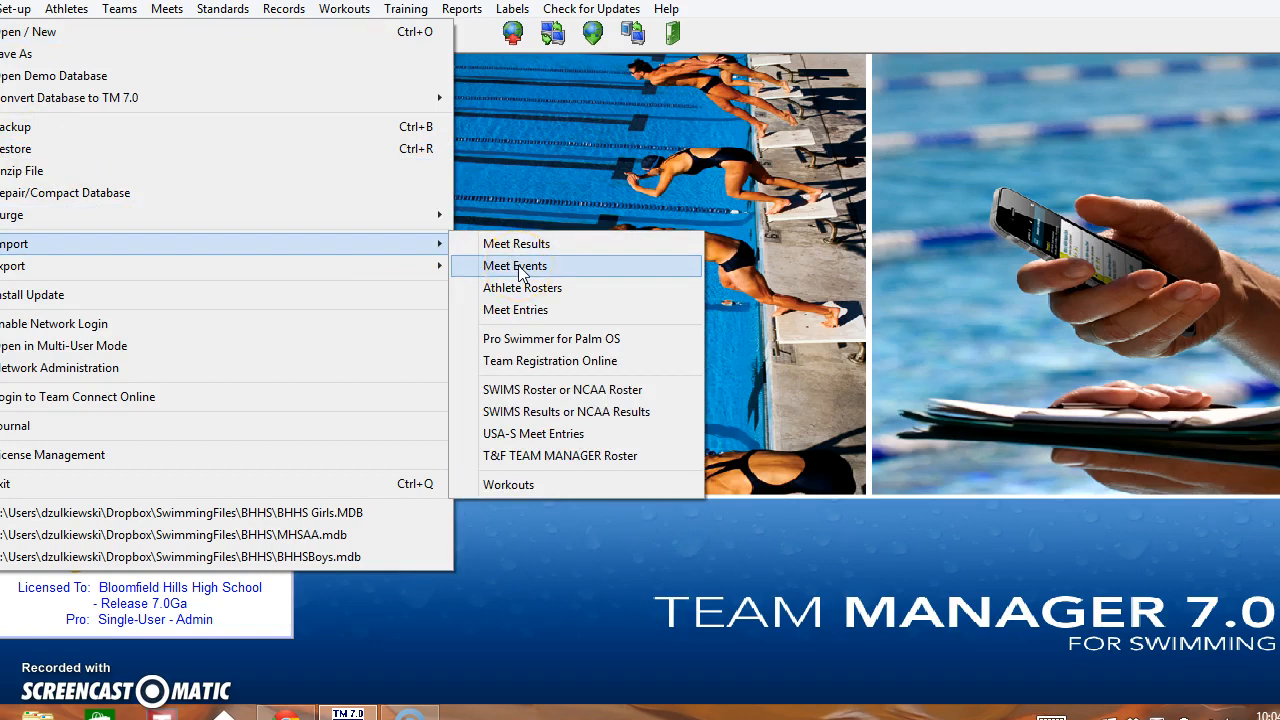
pyautogui.click(515, 265)
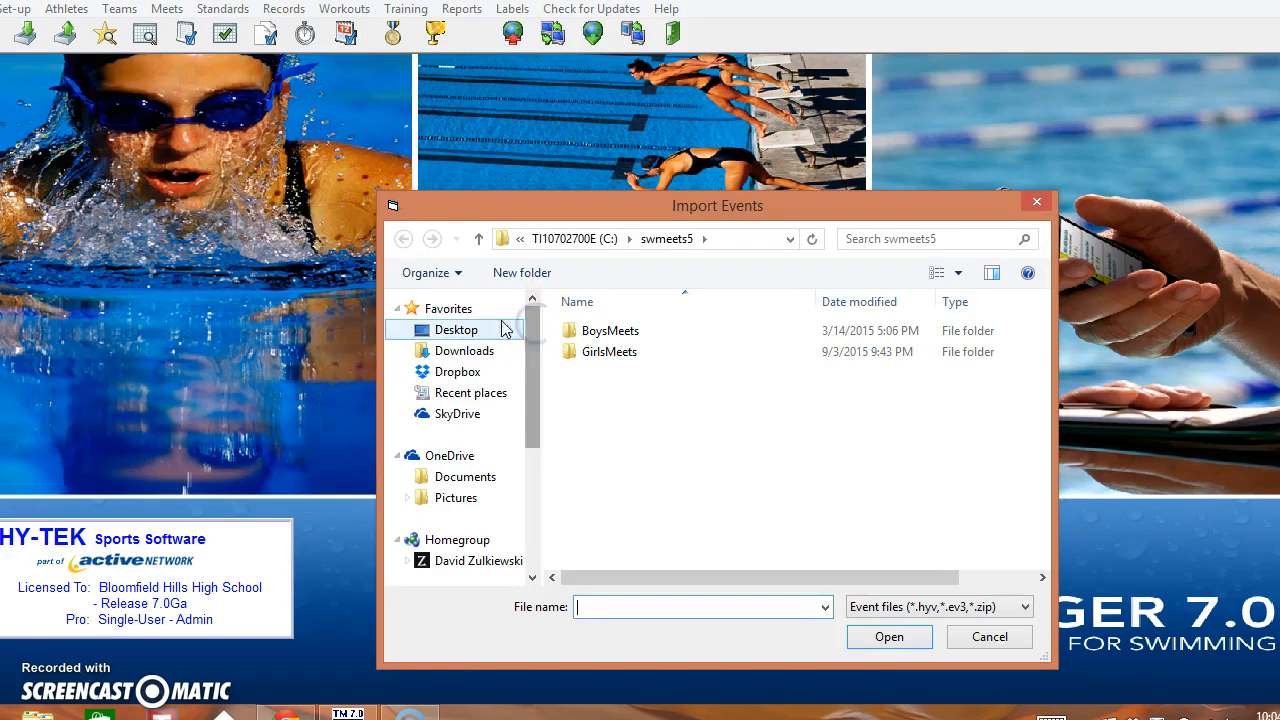
# - Pick the 2015 Girls MISCA Top Times Meet-Events zip from Downloads
pyautogui.click(463, 351)
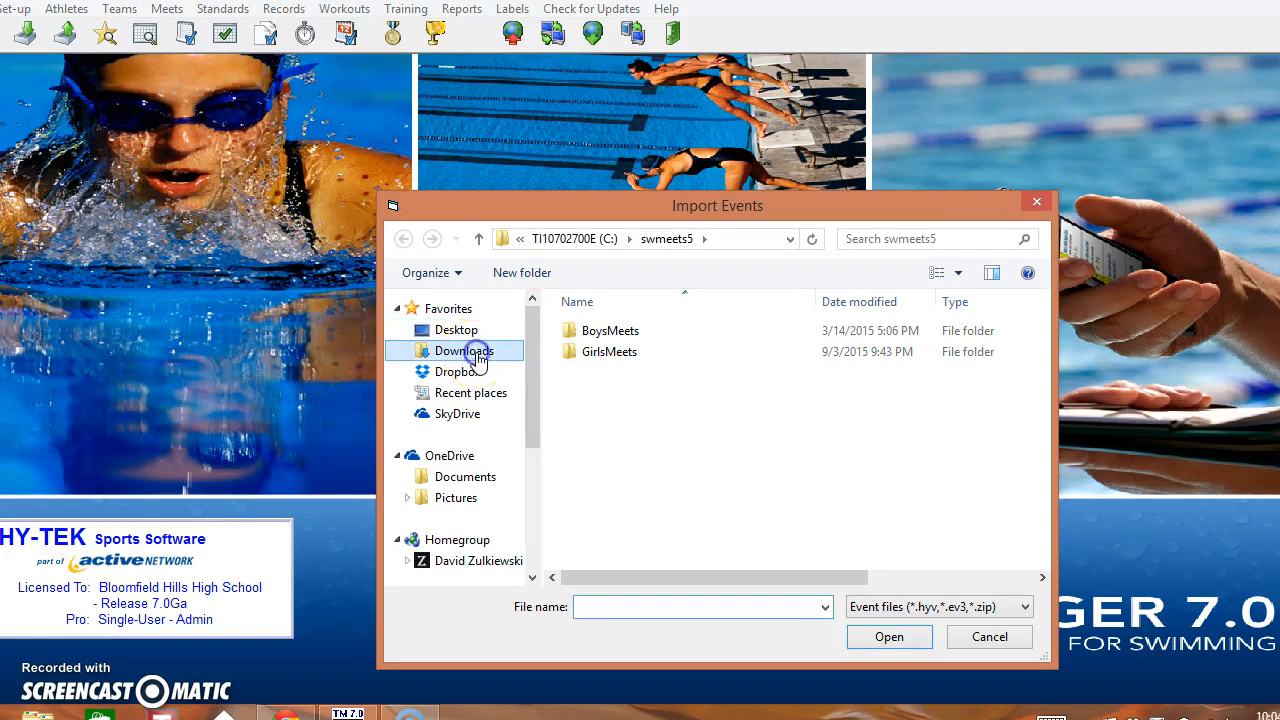
pyautogui.doubleClick(462, 350)
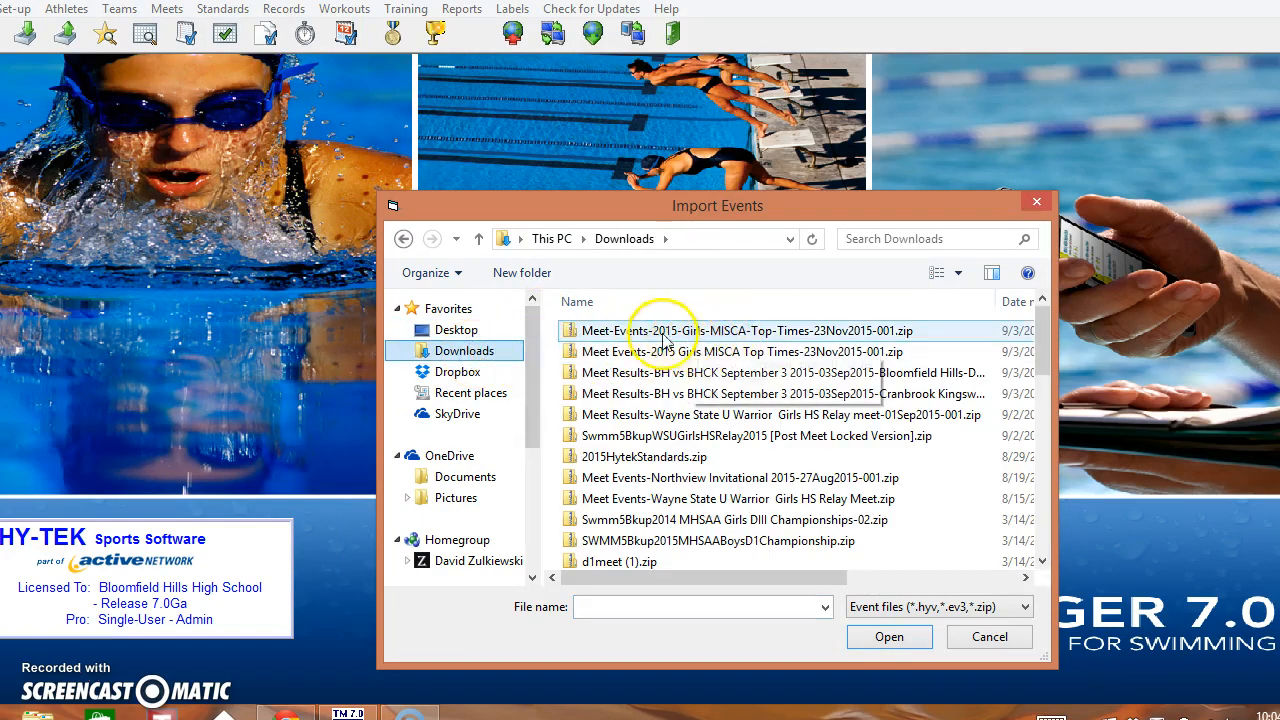
pyautogui.moveTo(710, 343)
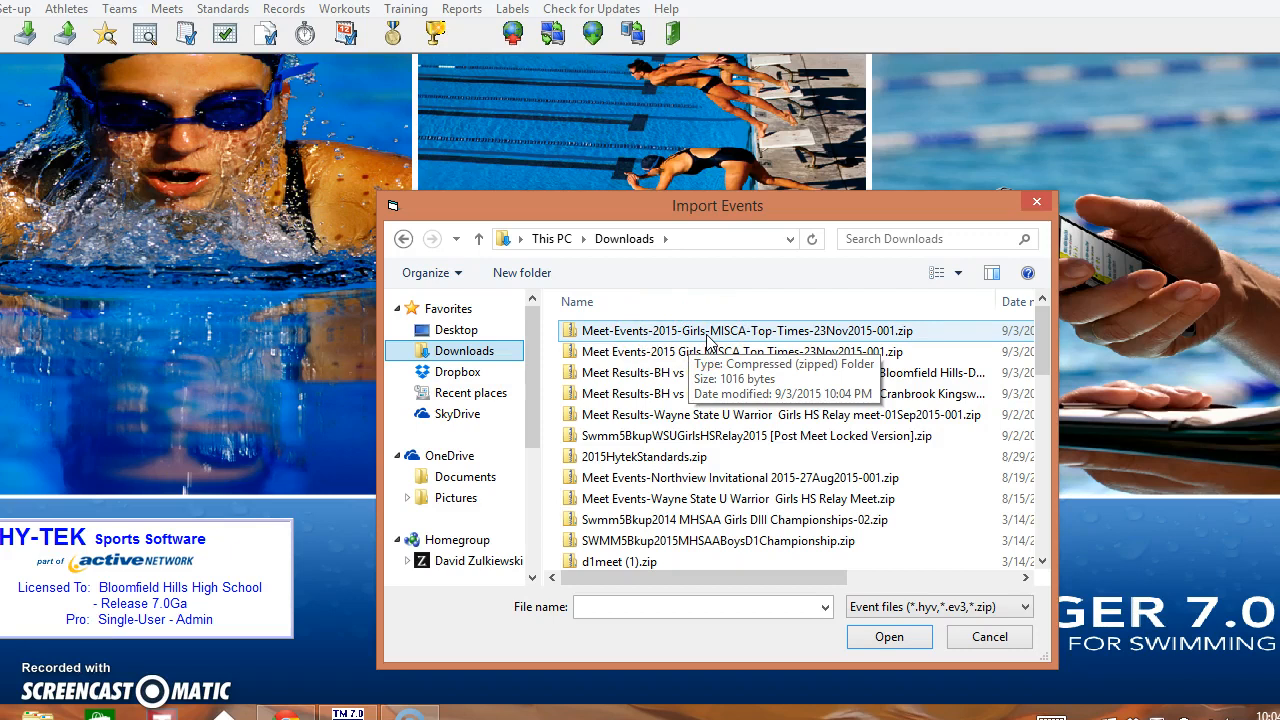
pyautogui.click(749, 330)
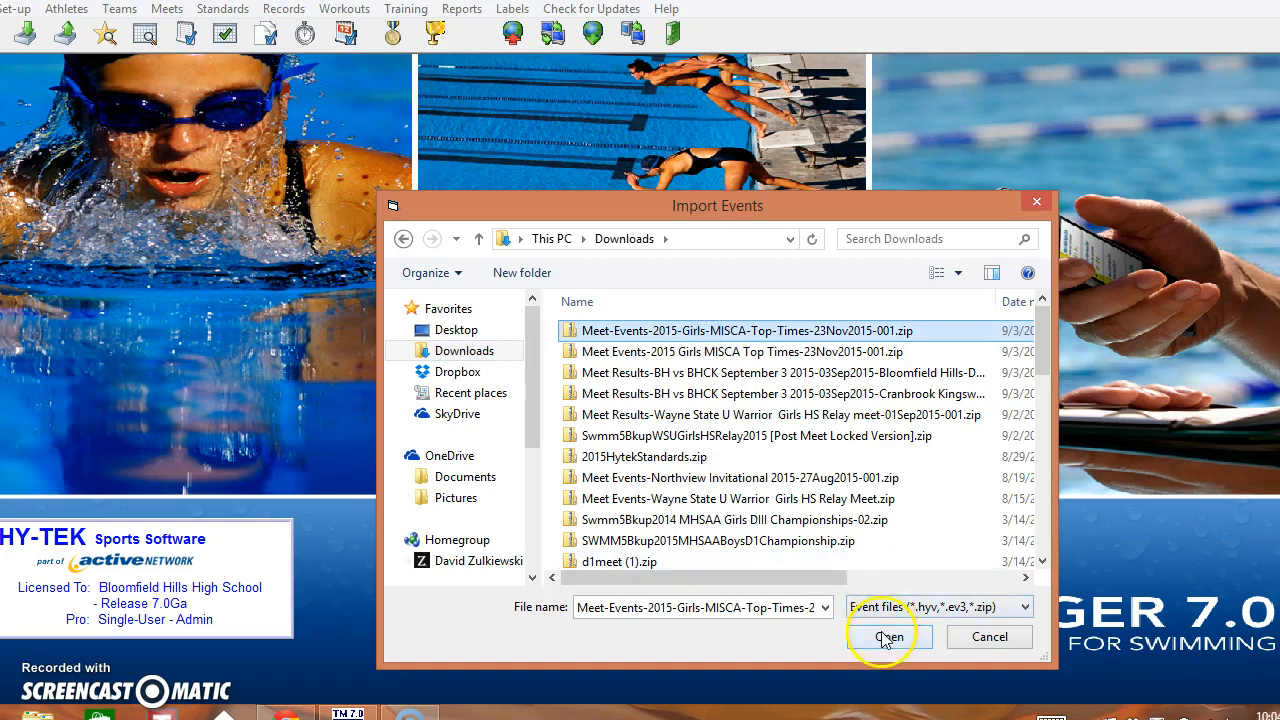
pyautogui.click(885, 636)
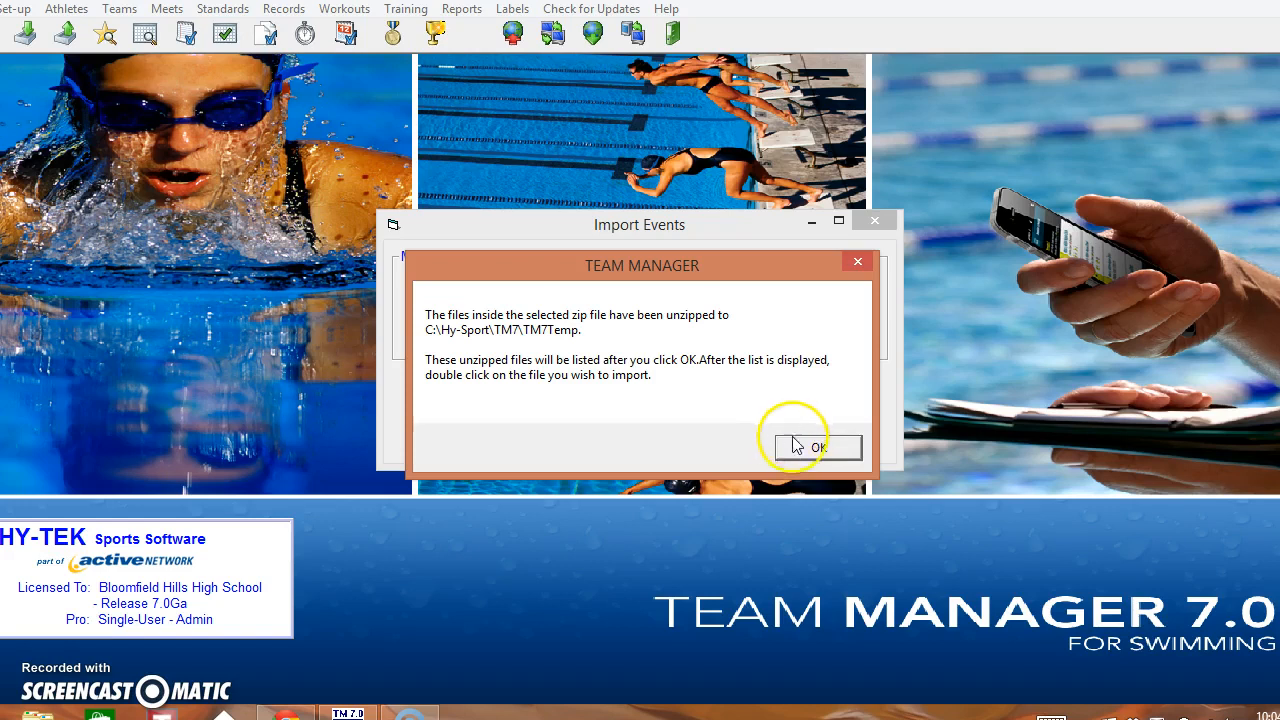
# - Acknowledge the unzip notice, open the unzipped .ev3 file, and confirm the import
pyautogui.click(816, 447)
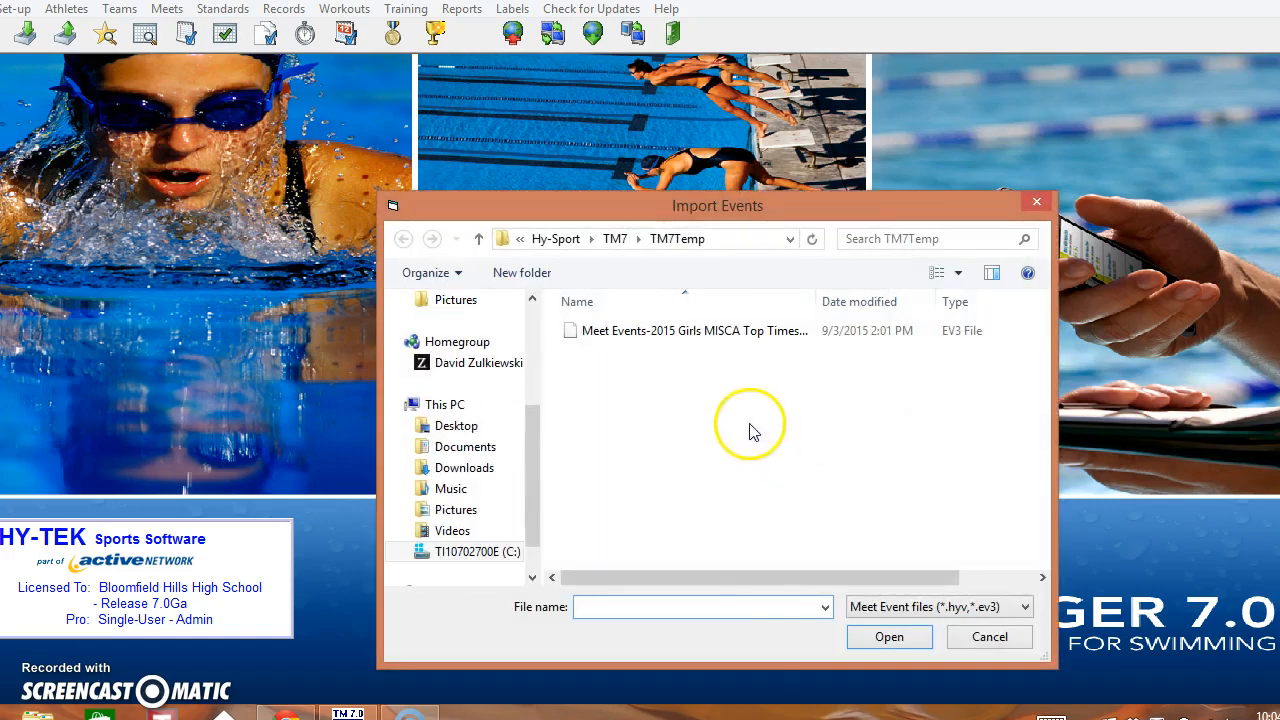
pyautogui.click(693, 330)
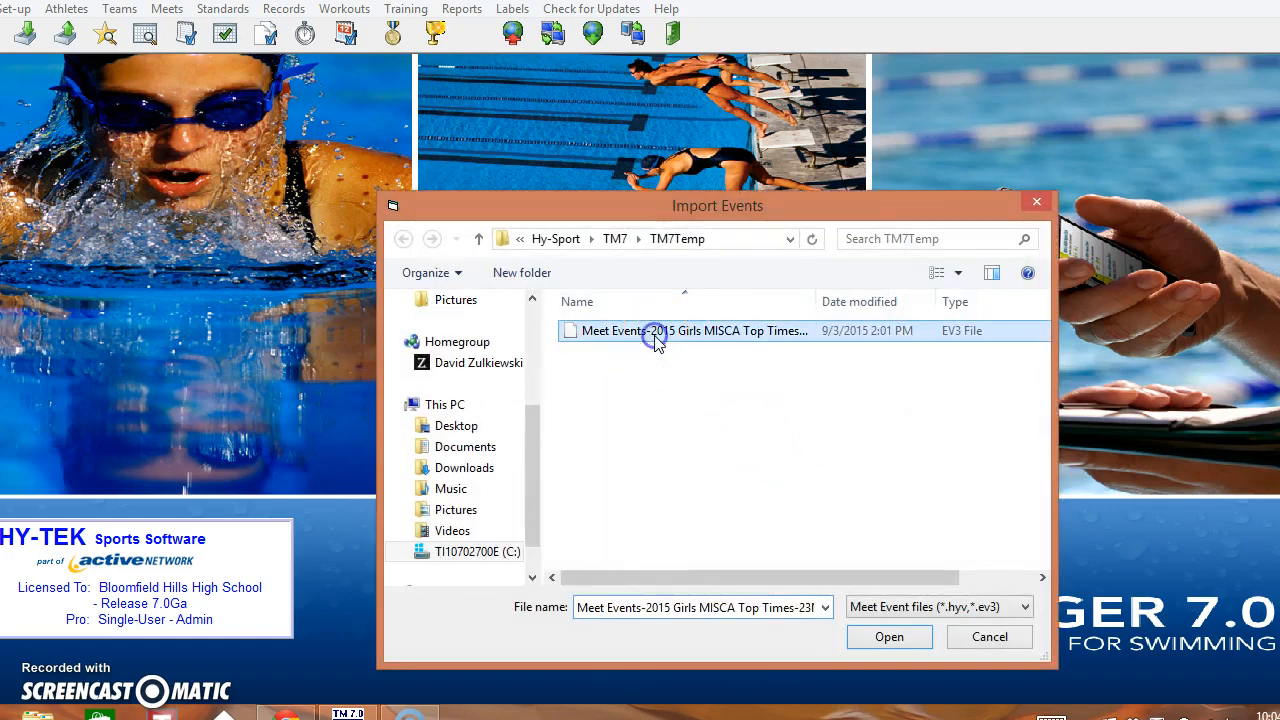
pyautogui.click(889, 636)
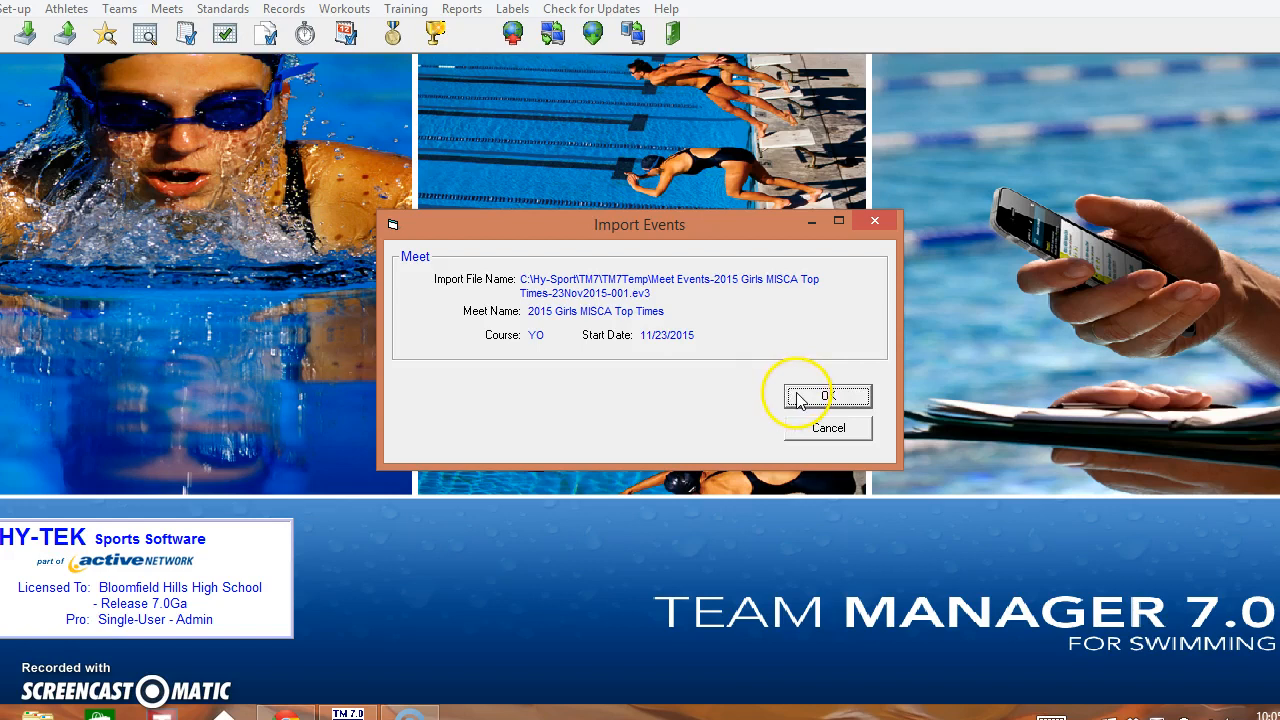
pyautogui.click(817, 396)
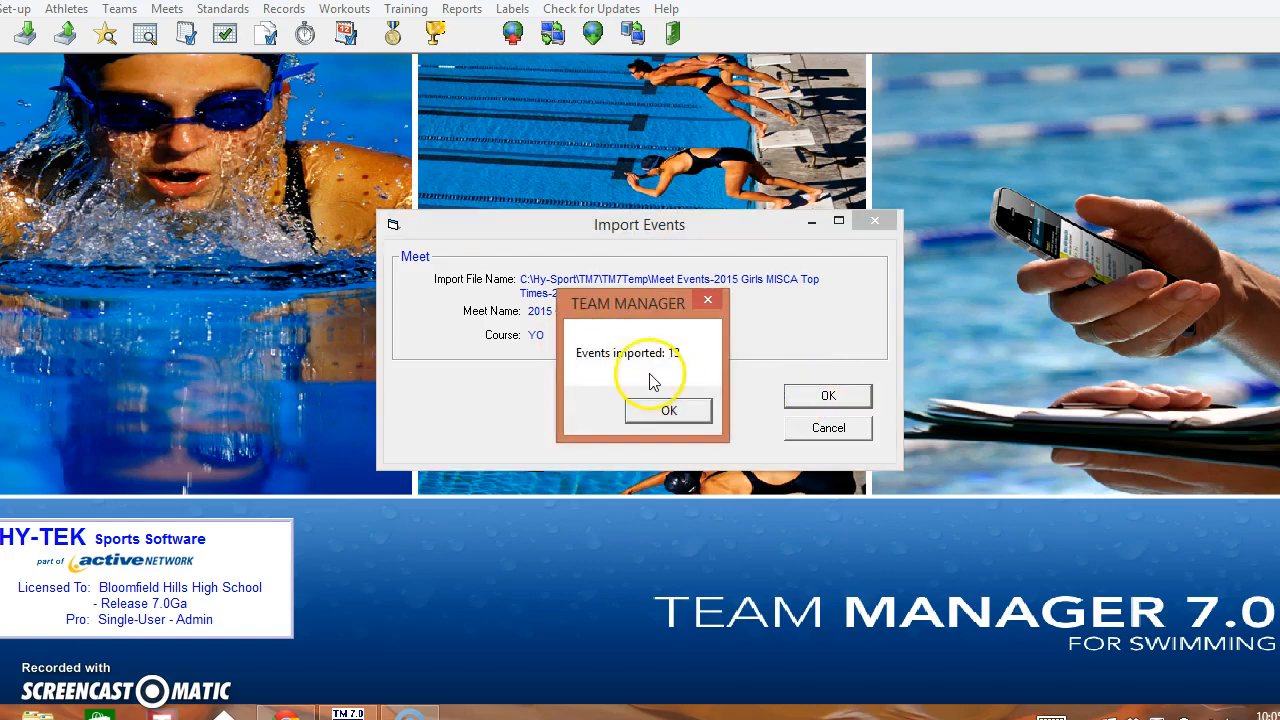
# - Dismiss the events-imported message and clear the Meet Type filter to show all meets
pyautogui.click(667, 411)
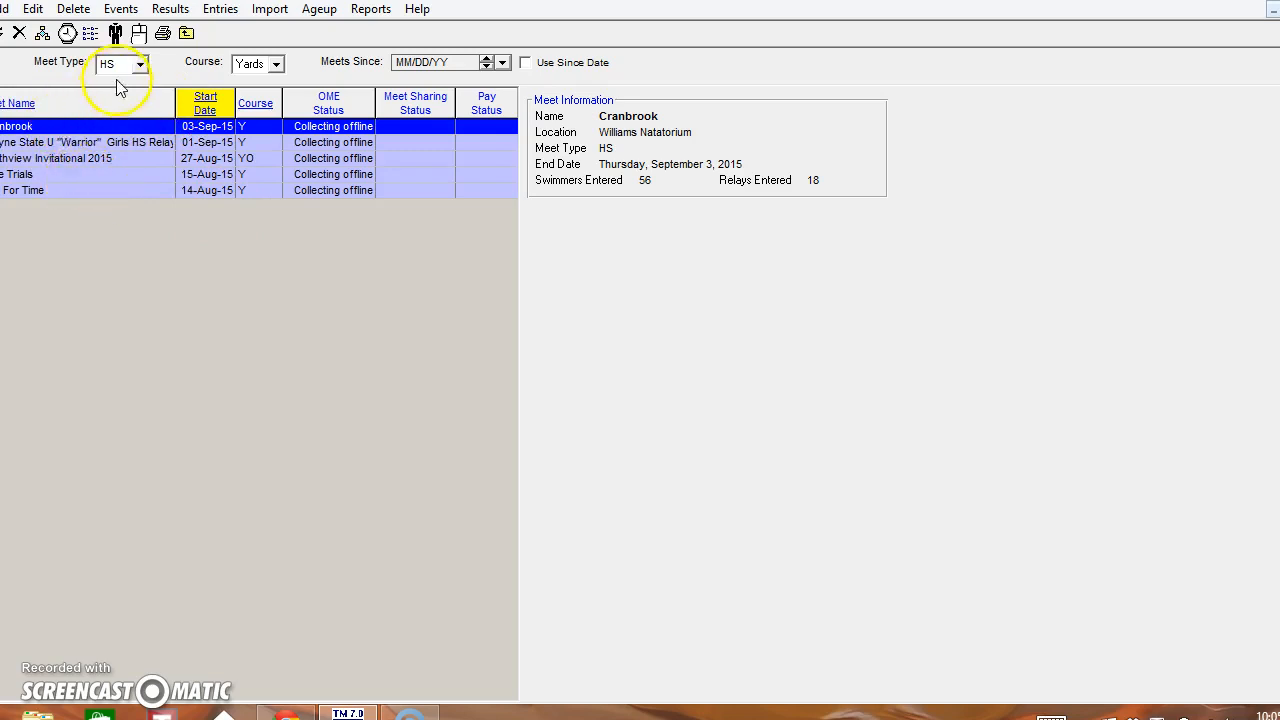
pyautogui.moveTo(170, 70)
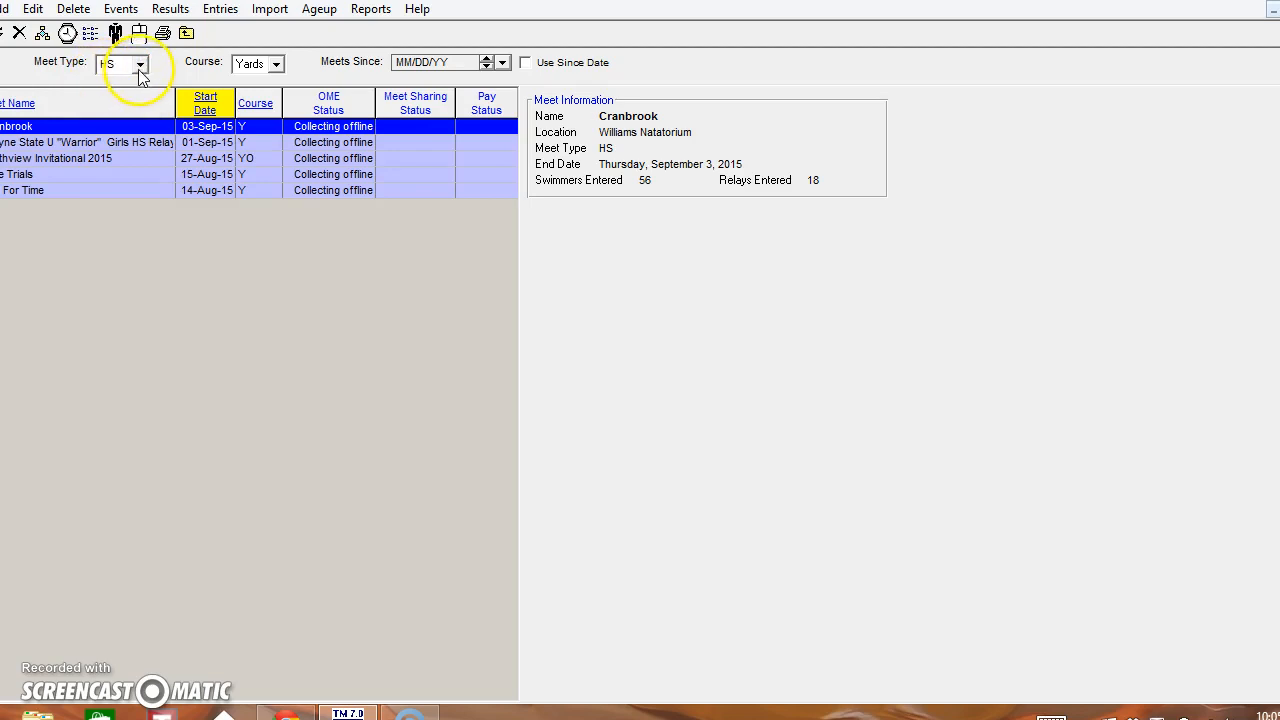
pyautogui.click(137, 63)
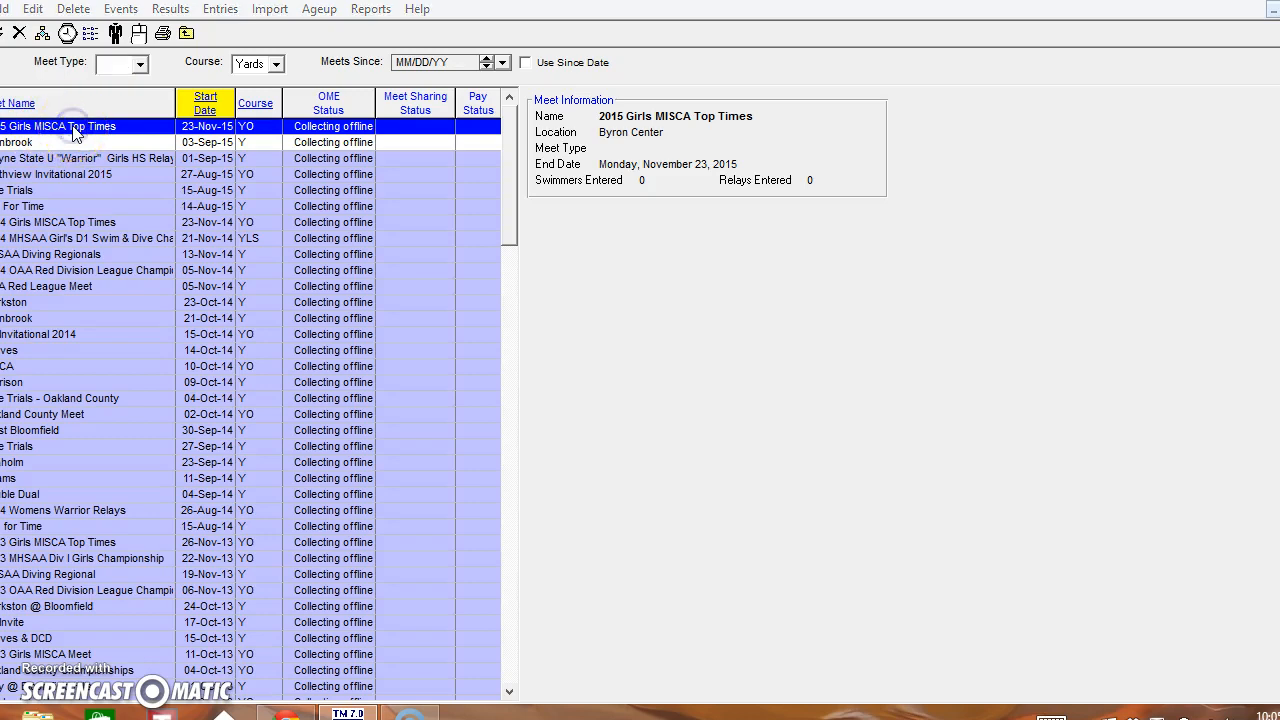
# - Save the 2015 Girls MISCA Top Times meet as type HS and filter the list to HS meets
pyautogui.doubleClick(75, 125)
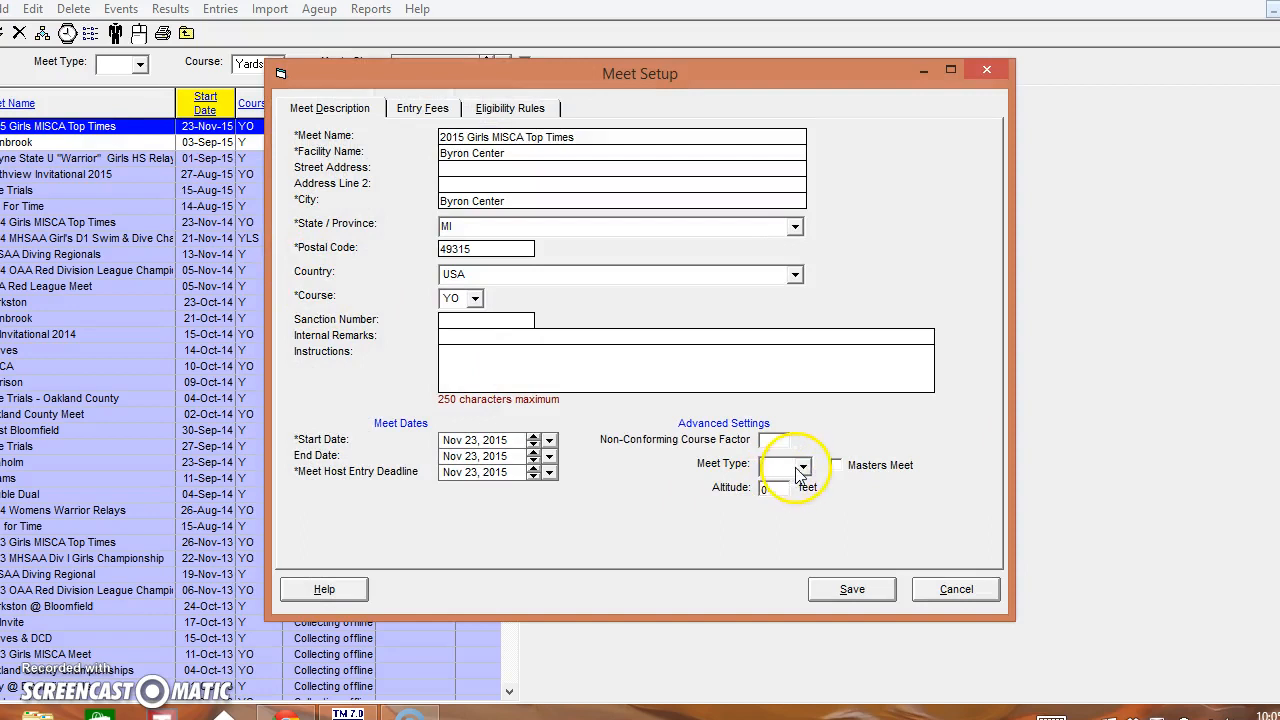
pyautogui.click(801, 465)
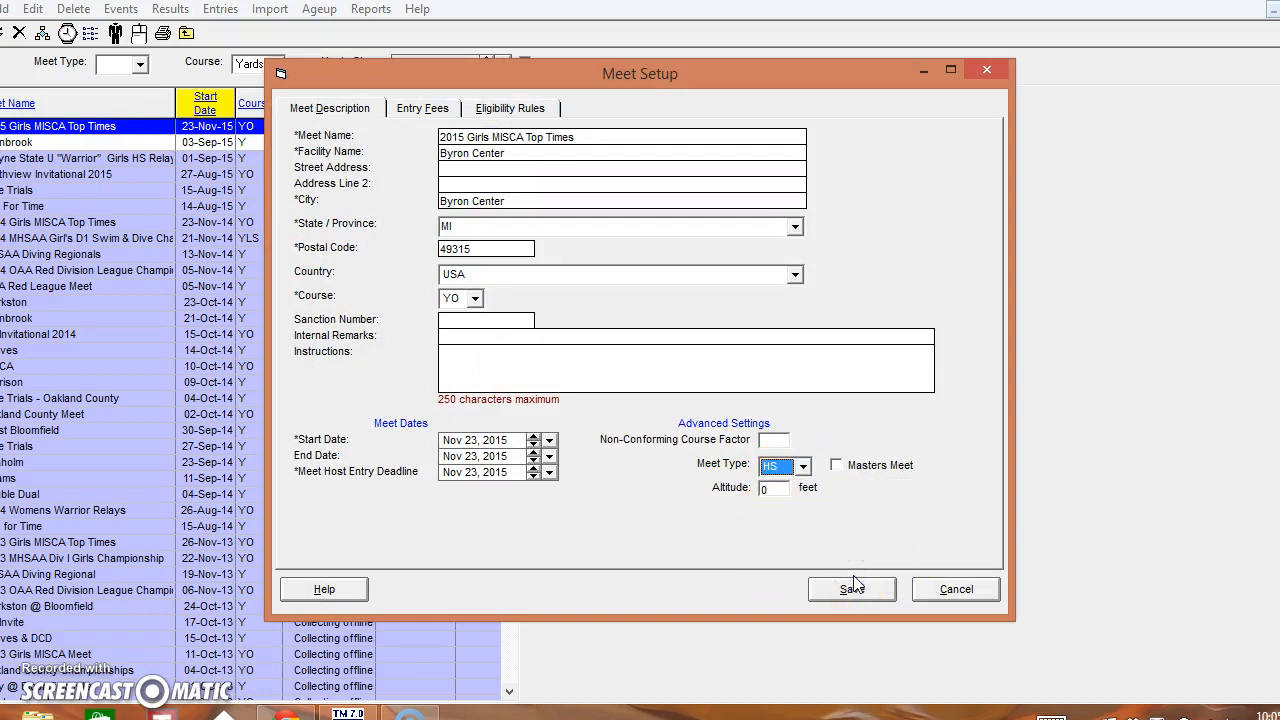
pyautogui.click(851, 589)
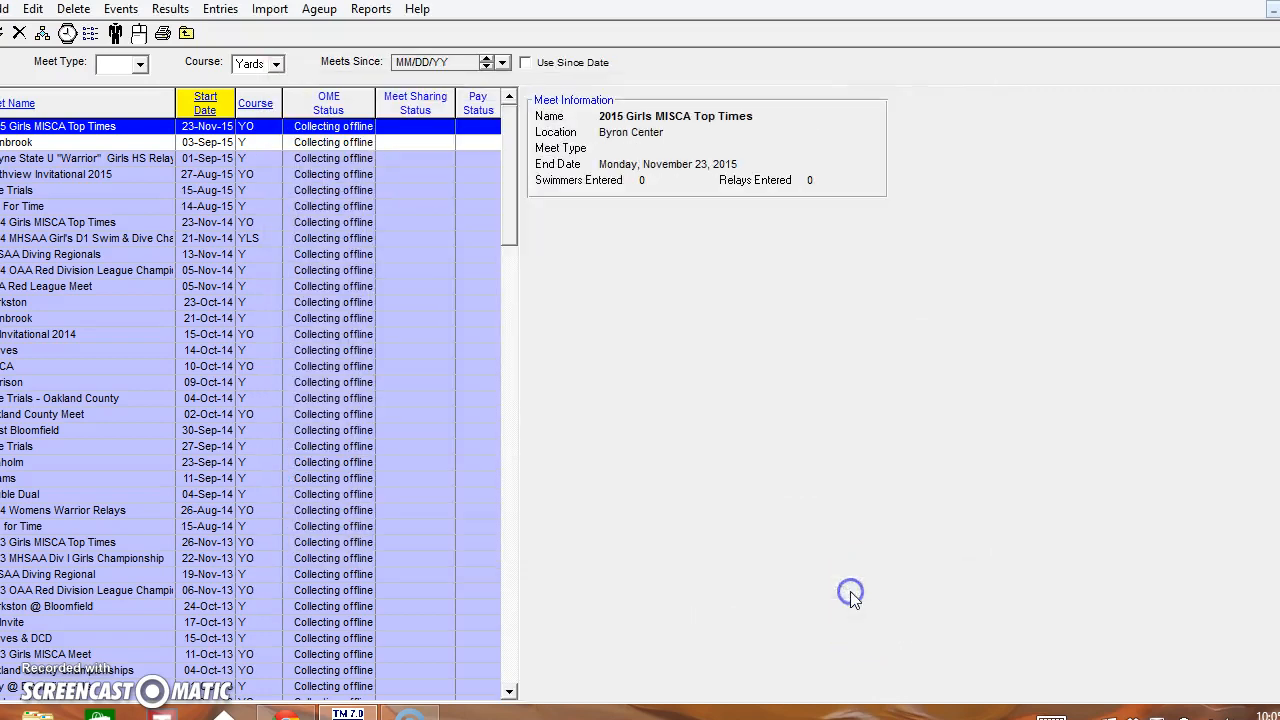
pyautogui.click(138, 63)
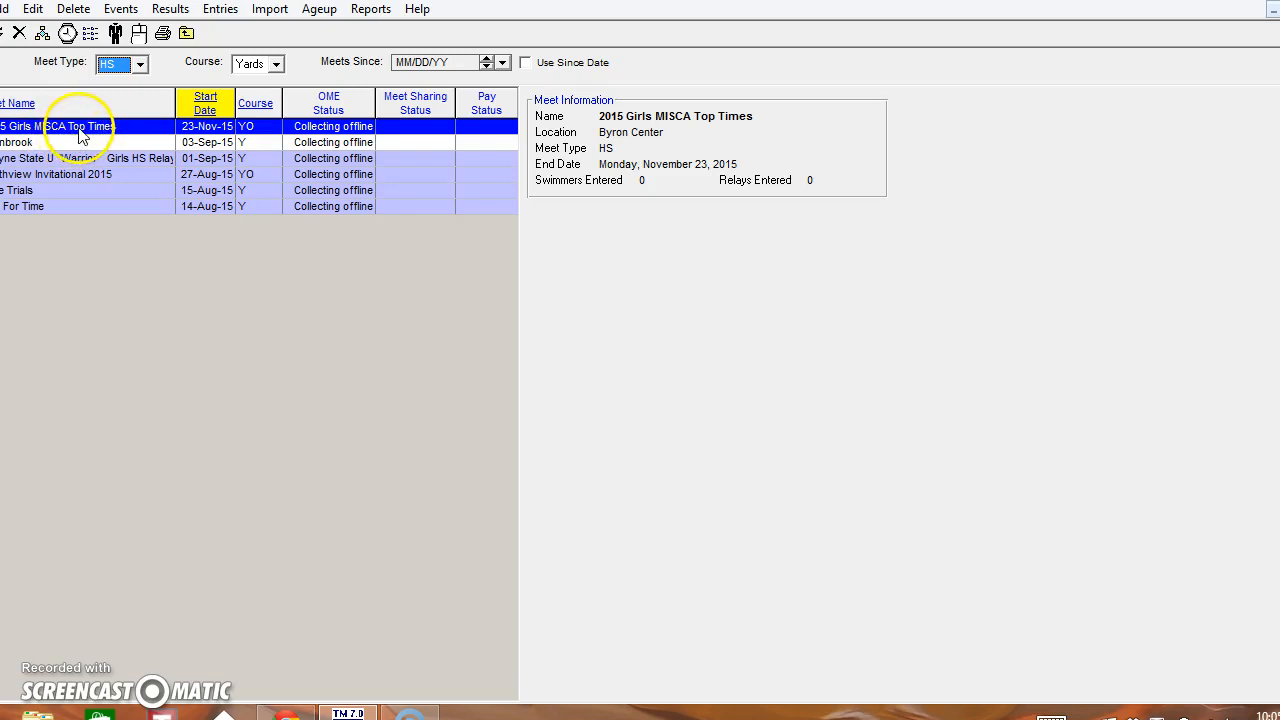
# - Open Entries > Entry by Event for 2015 Girls MISCA Top Times, showing the 200 Medley Relay
pyautogui.click(218, 8)
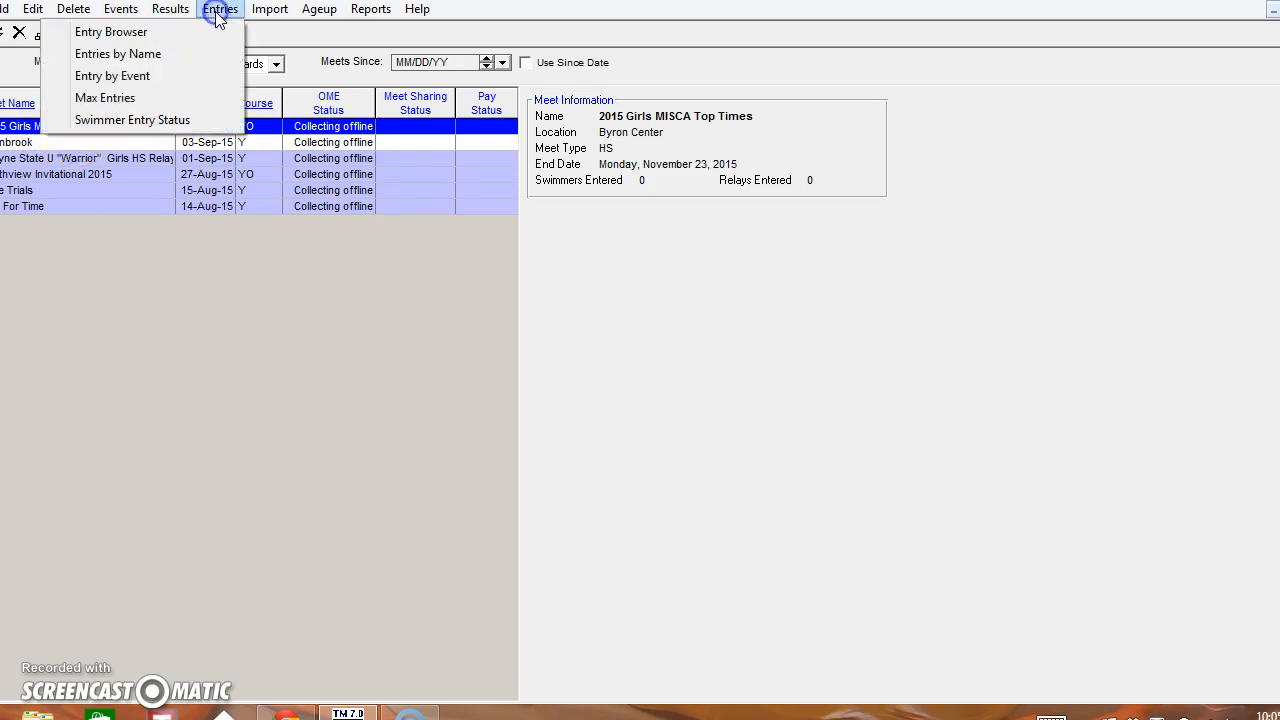
pyautogui.moveTo(214, 12)
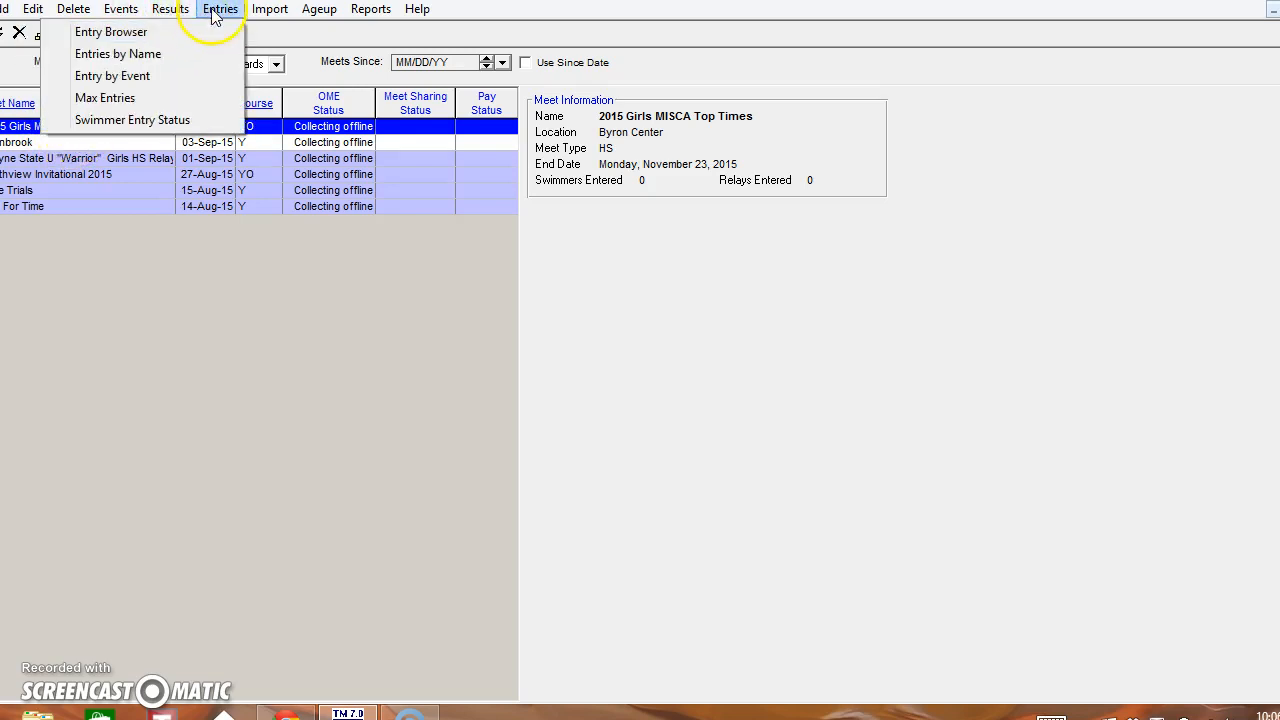
pyautogui.click(120, 76)
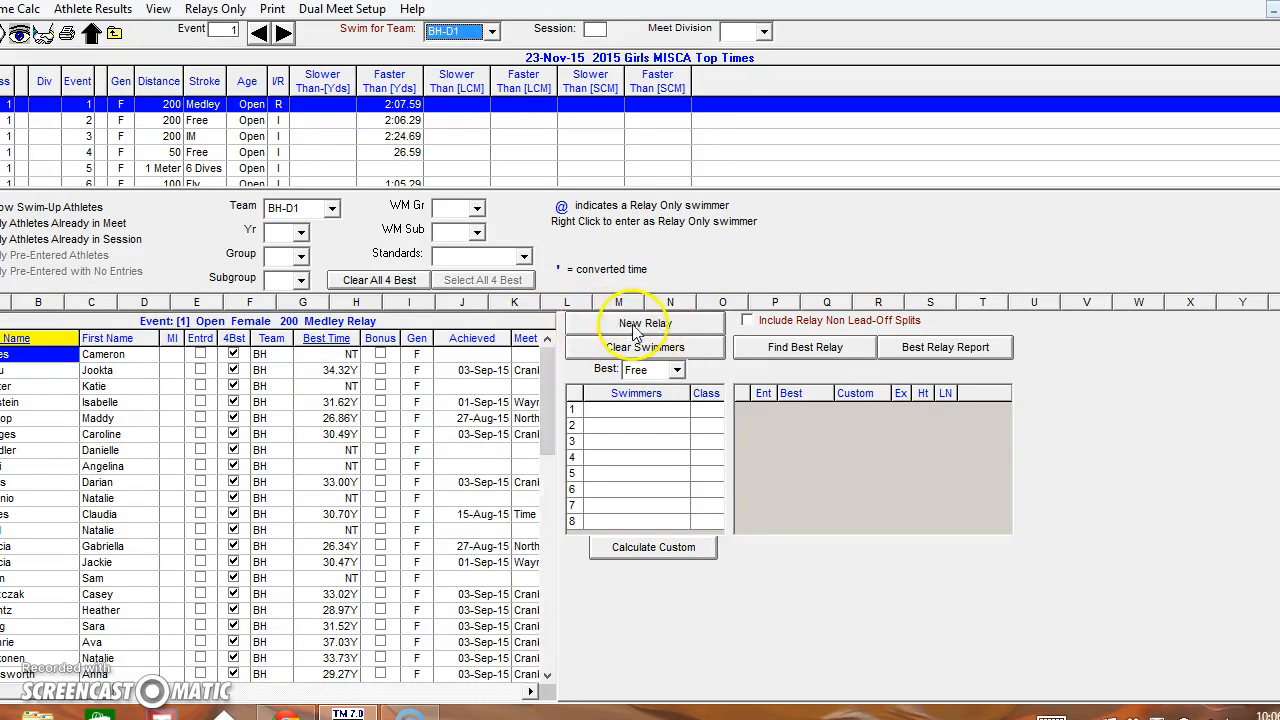
# - Enter 200 Medley Relay A with Rousseau, Henderson, Ramonat and Garcia, then select the 200 Free
pyautogui.click(643, 323)
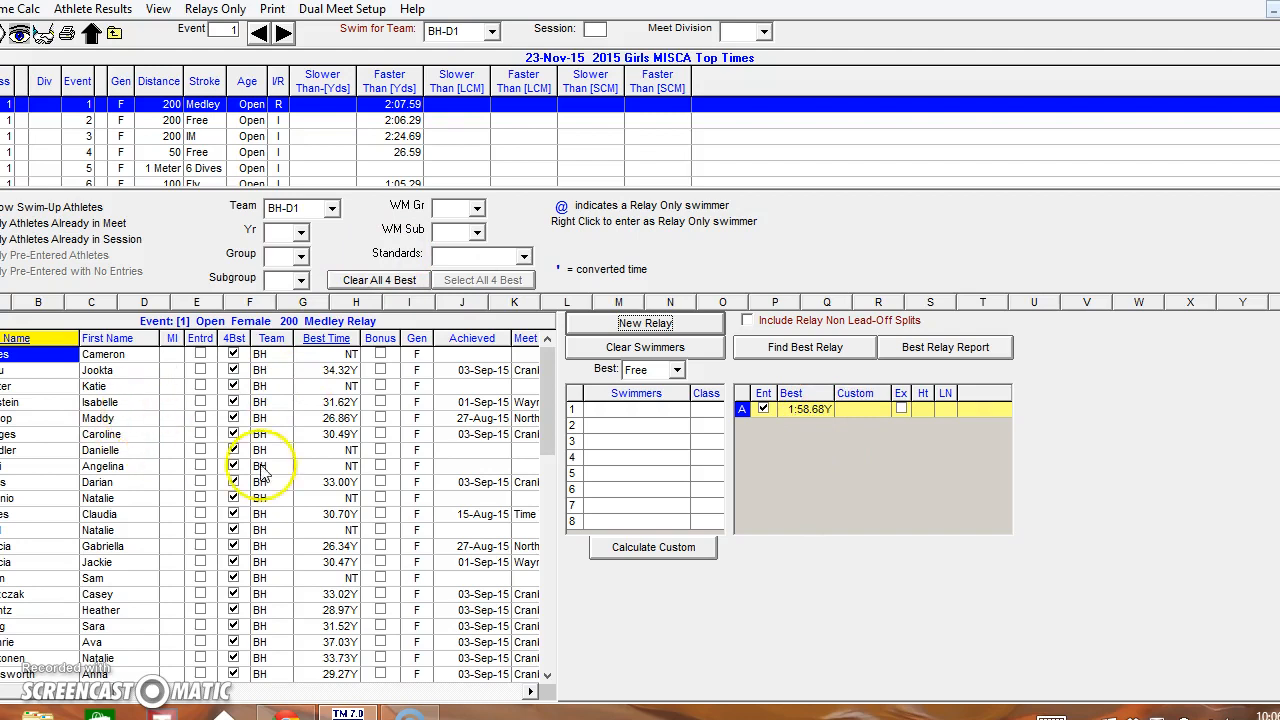
pyautogui.moveTo(826, 316)
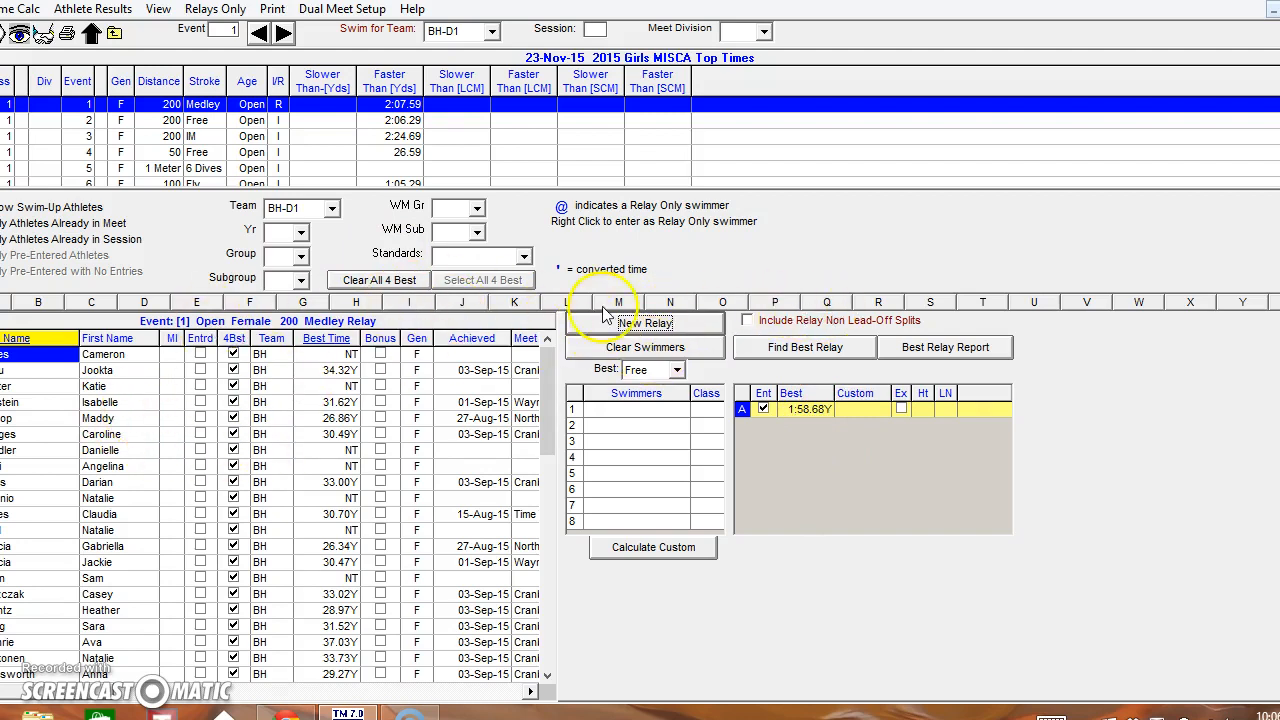
pyautogui.scroll(-3)
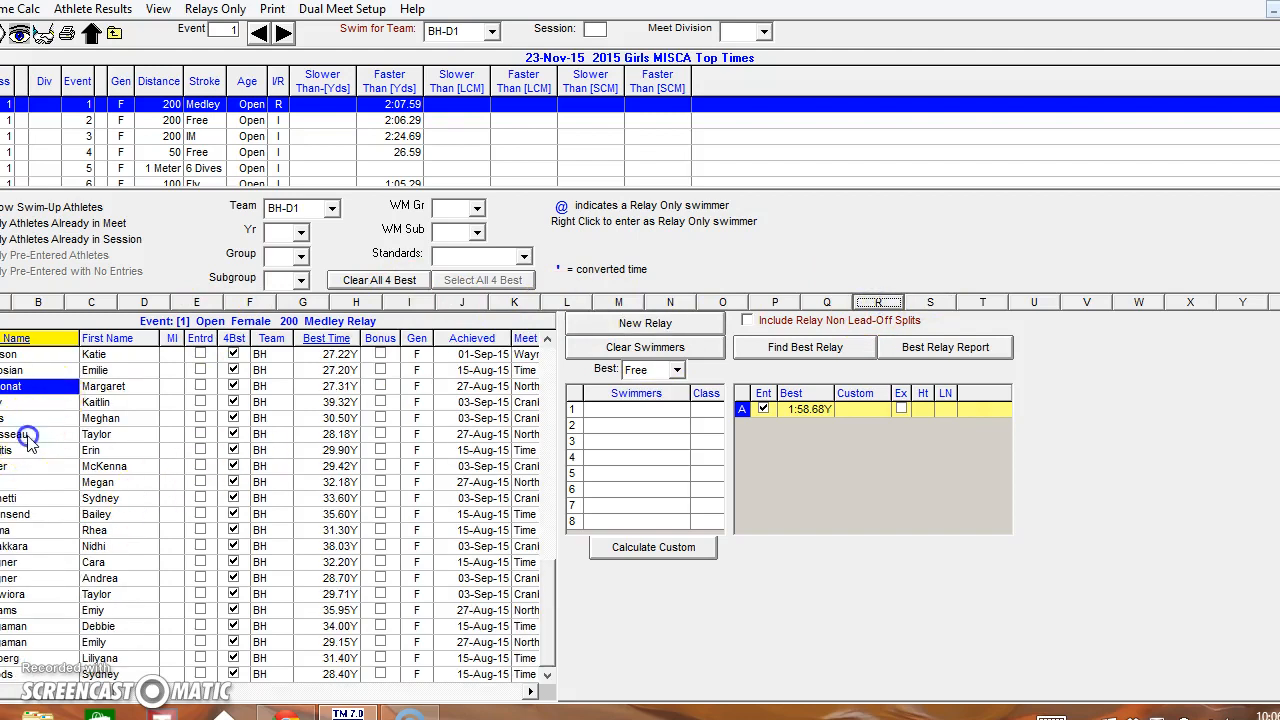
pyautogui.click(30, 434)
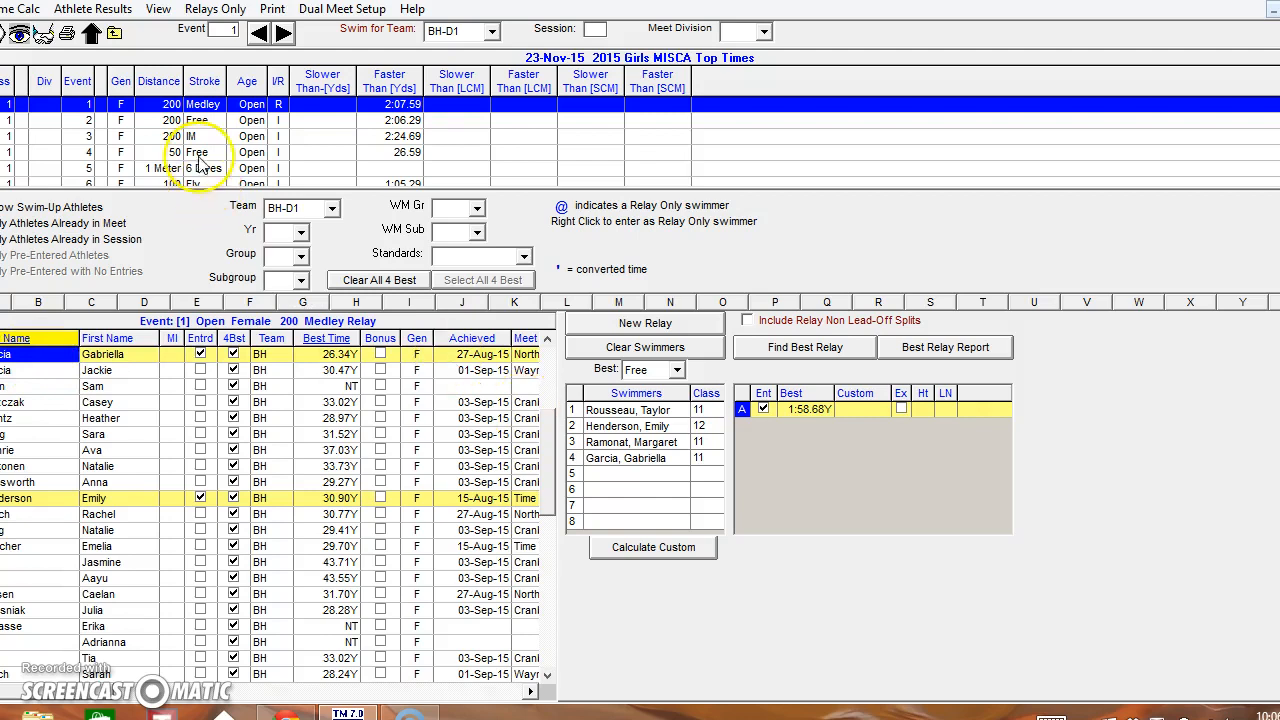
pyautogui.click(195, 120)
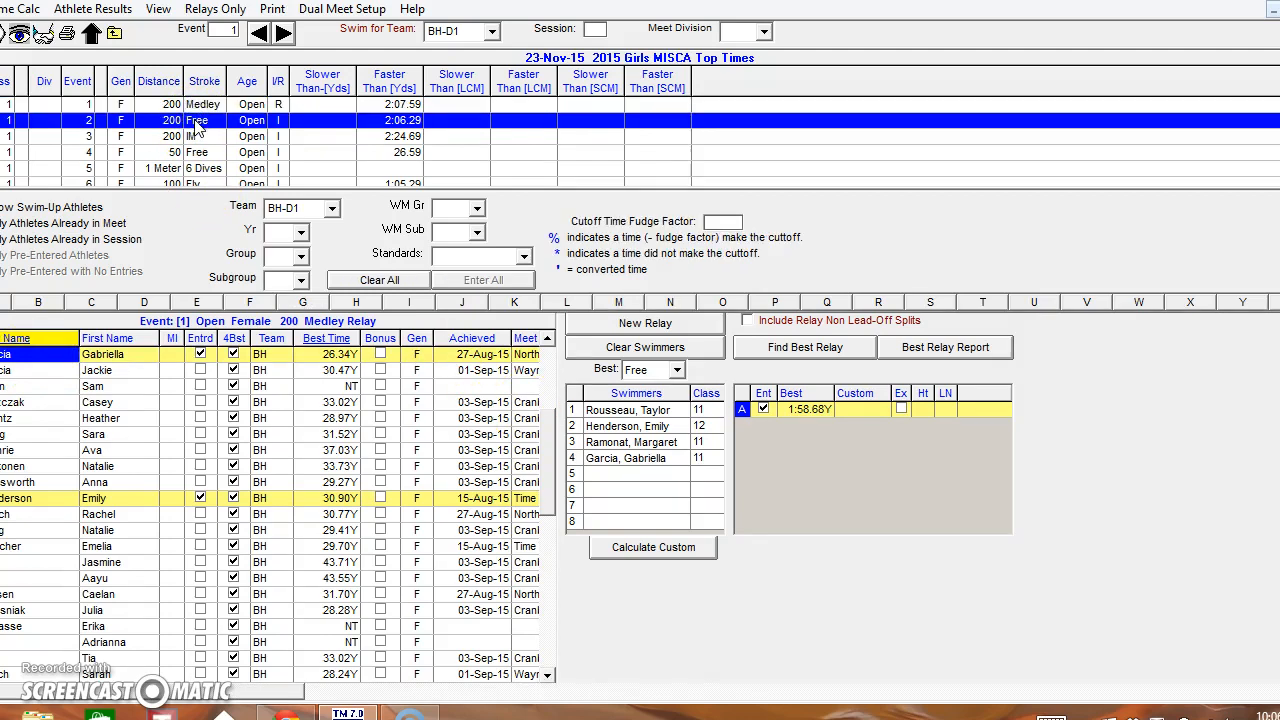
# - Enter a swimmer in the 200 Free and Taylor in the 100 Back
pyautogui.click(286, 33)
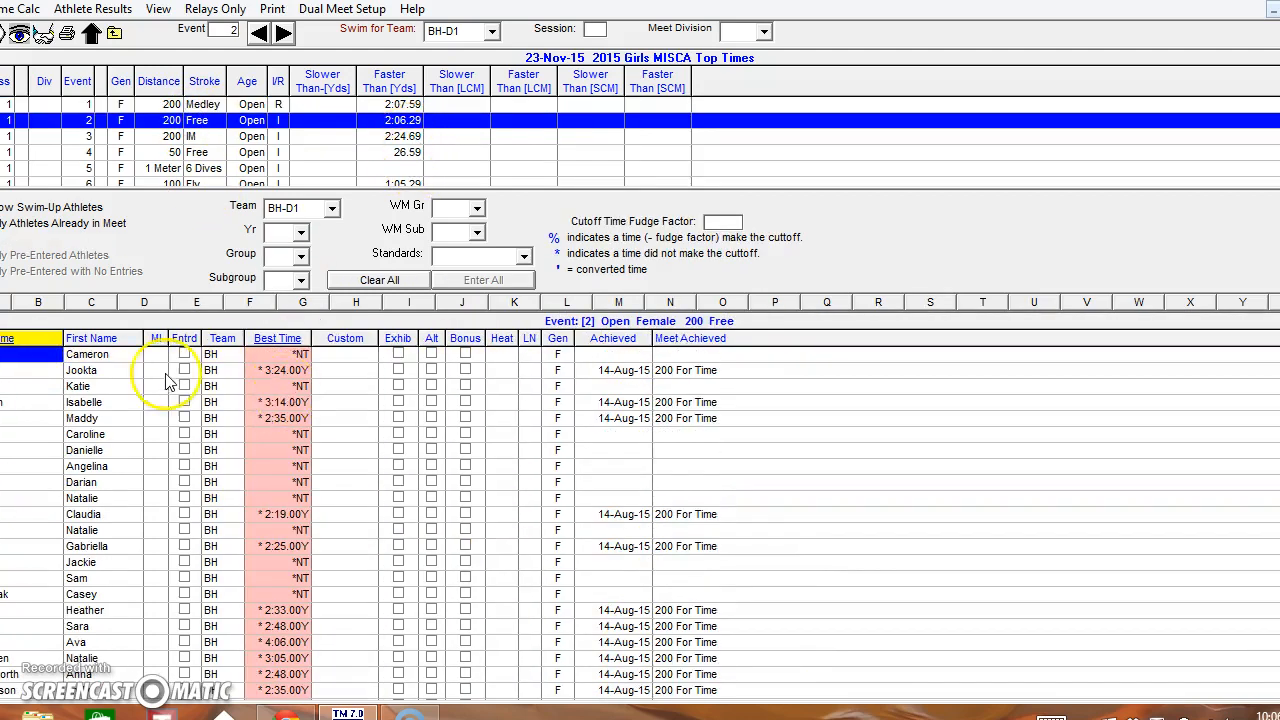
pyautogui.click(277, 338)
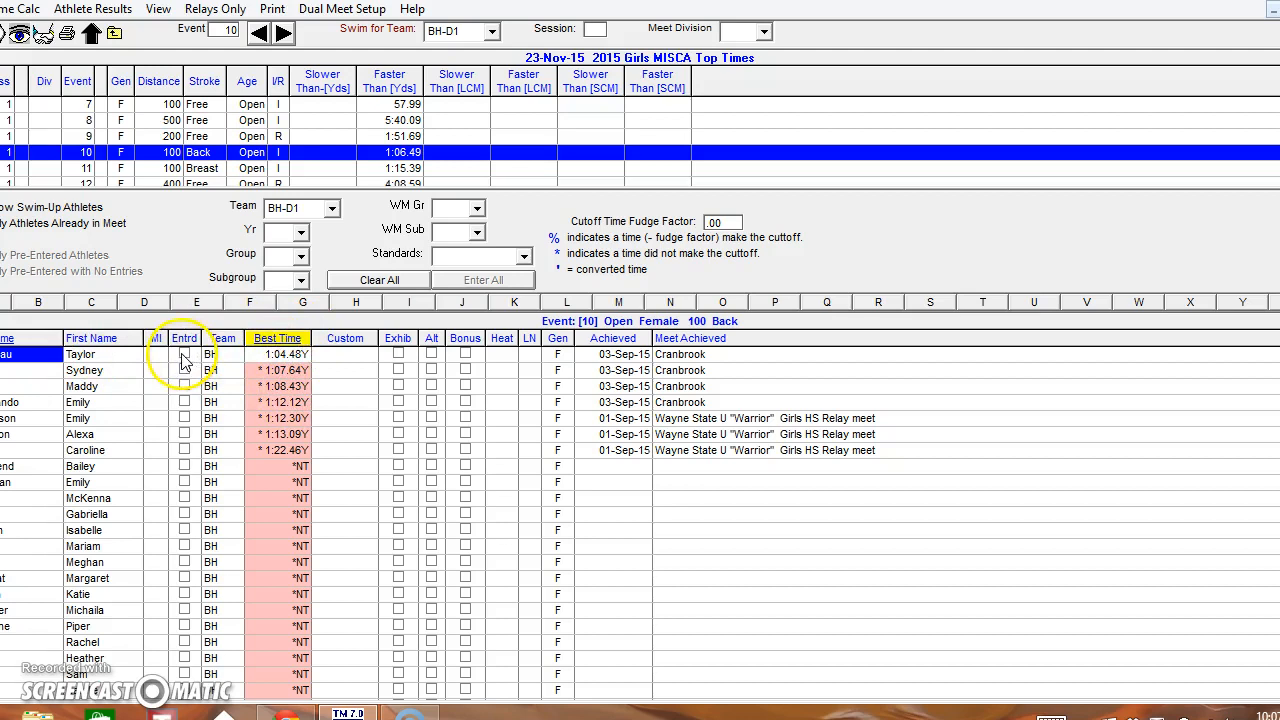
pyautogui.click(184, 354)
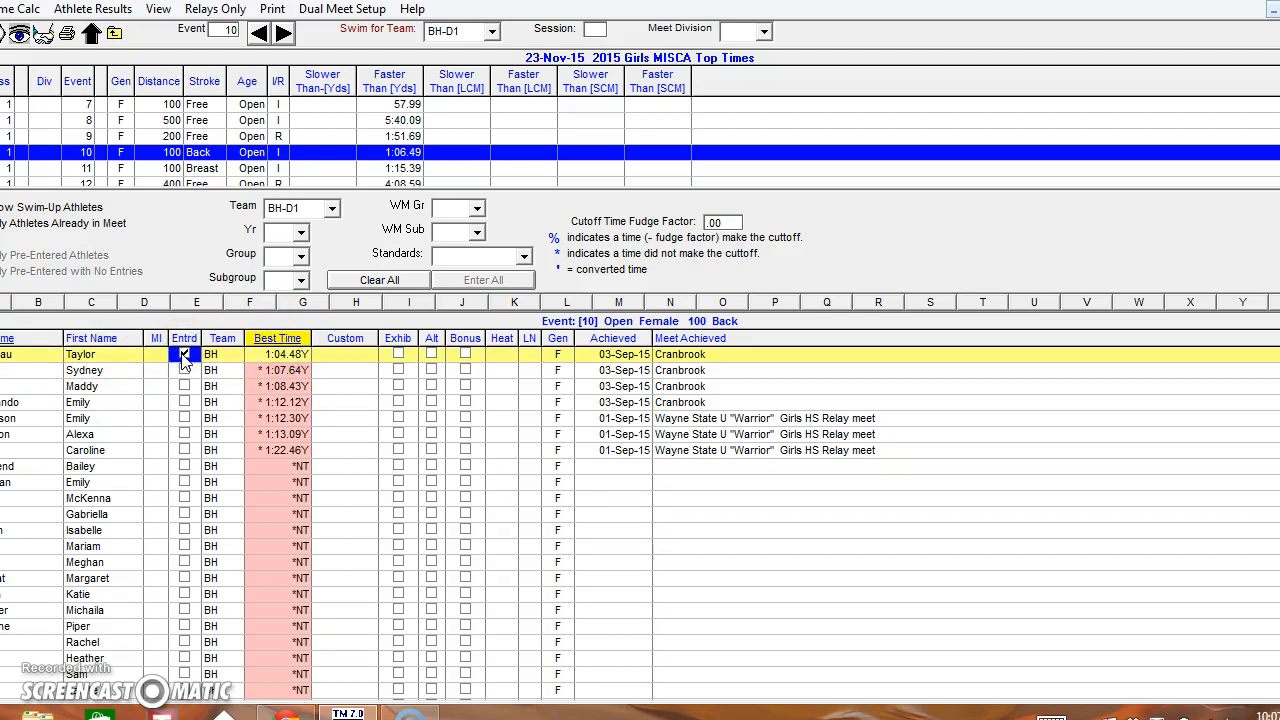
pyautogui.click(184, 354)
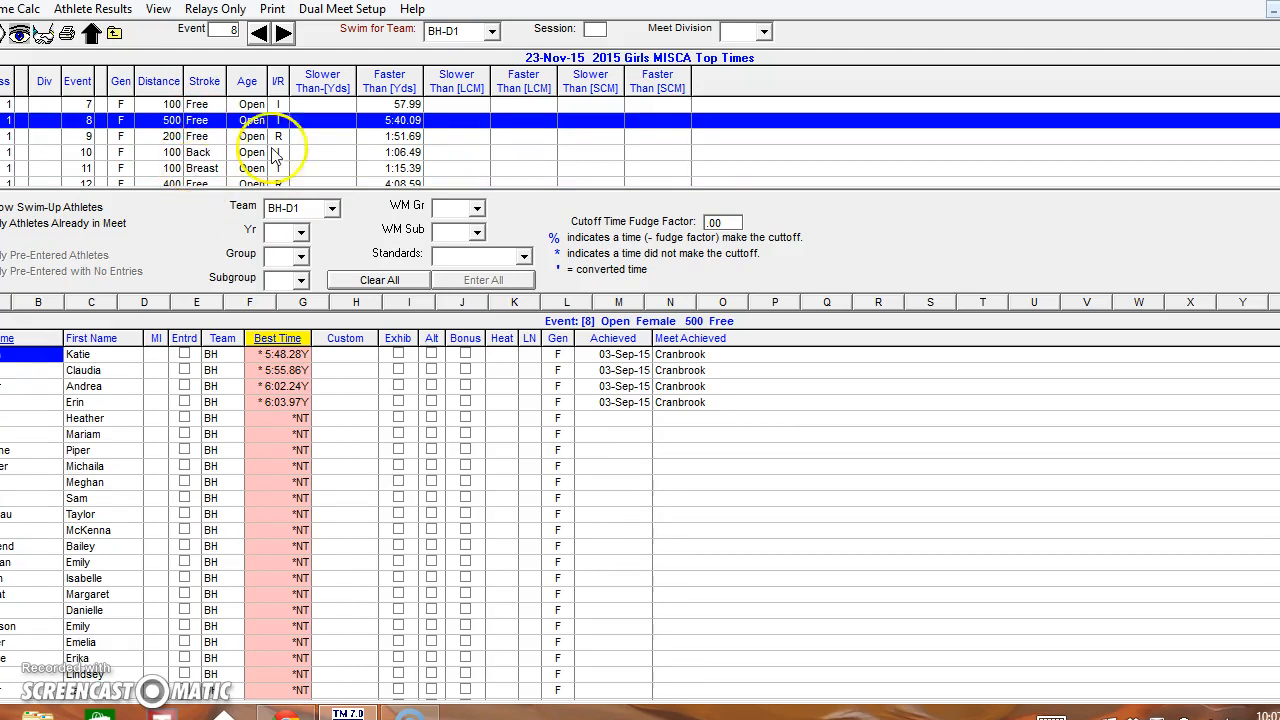
pyautogui.moveTo(1202, 57)
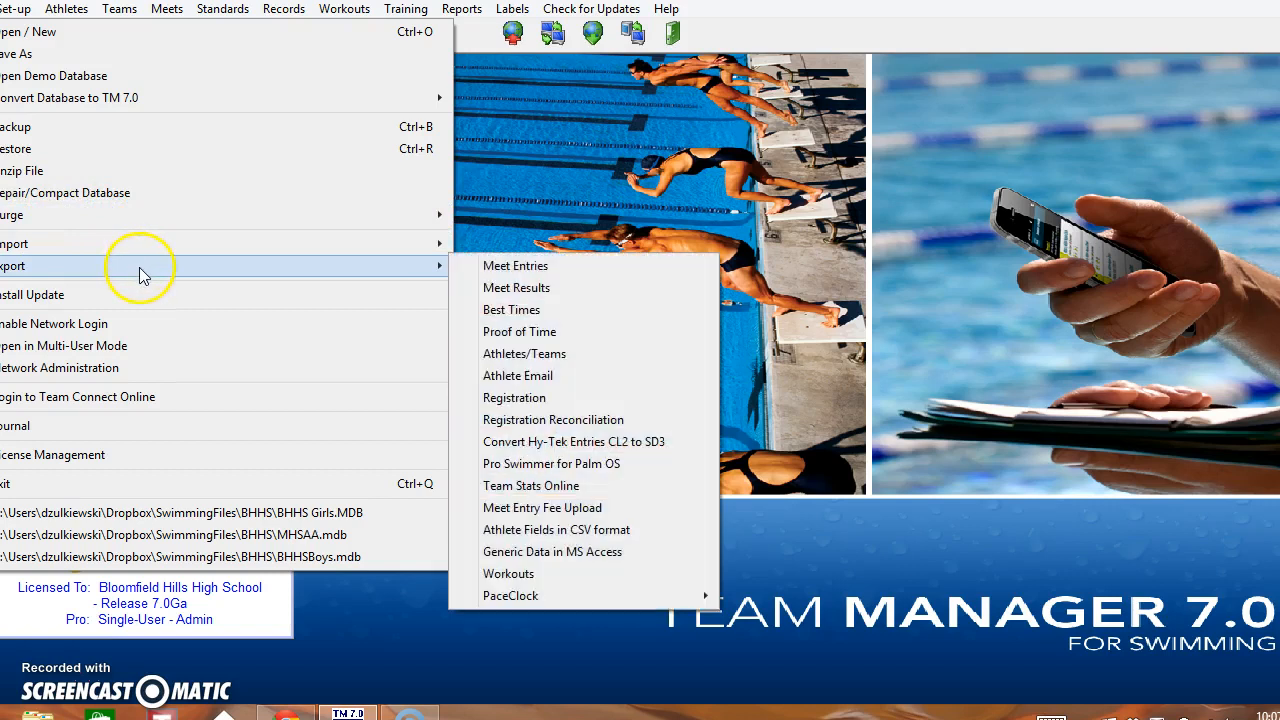
# - Export 2015 Girls MISCA Top Times entries with relays to a ZIP and acknowledge completion
pyautogui.click(515, 265)
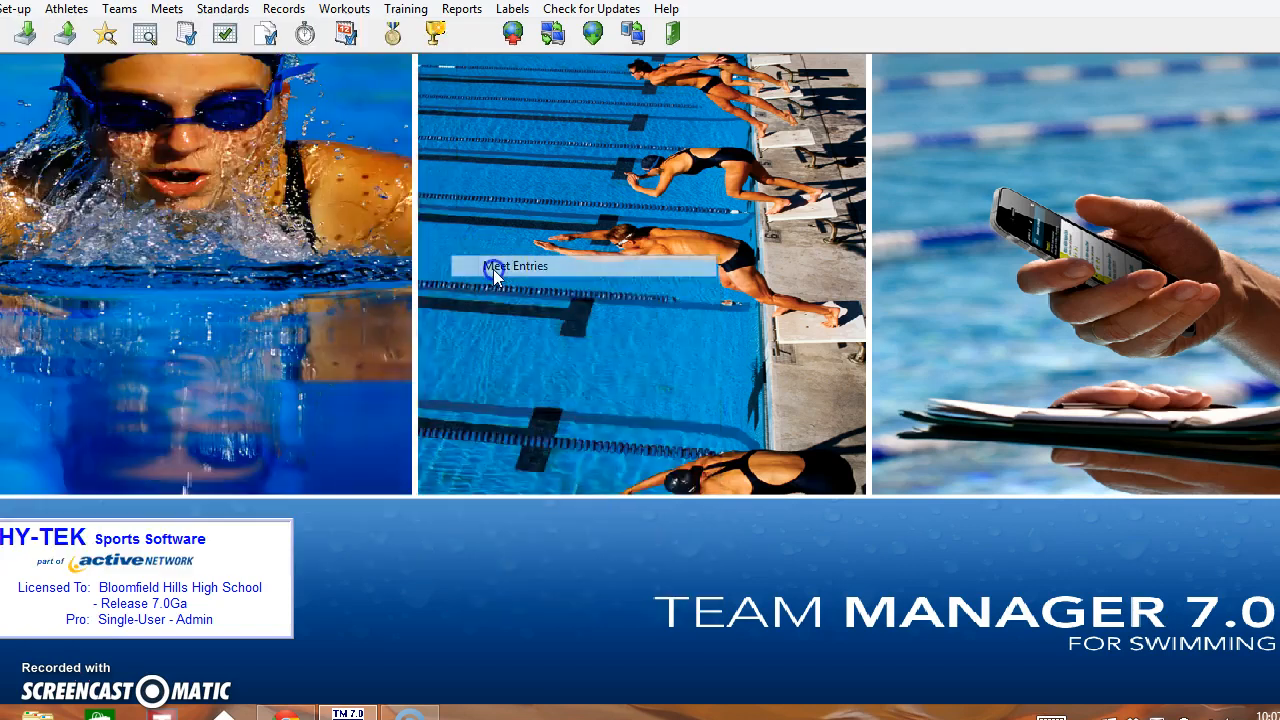
pyautogui.click(514, 265)
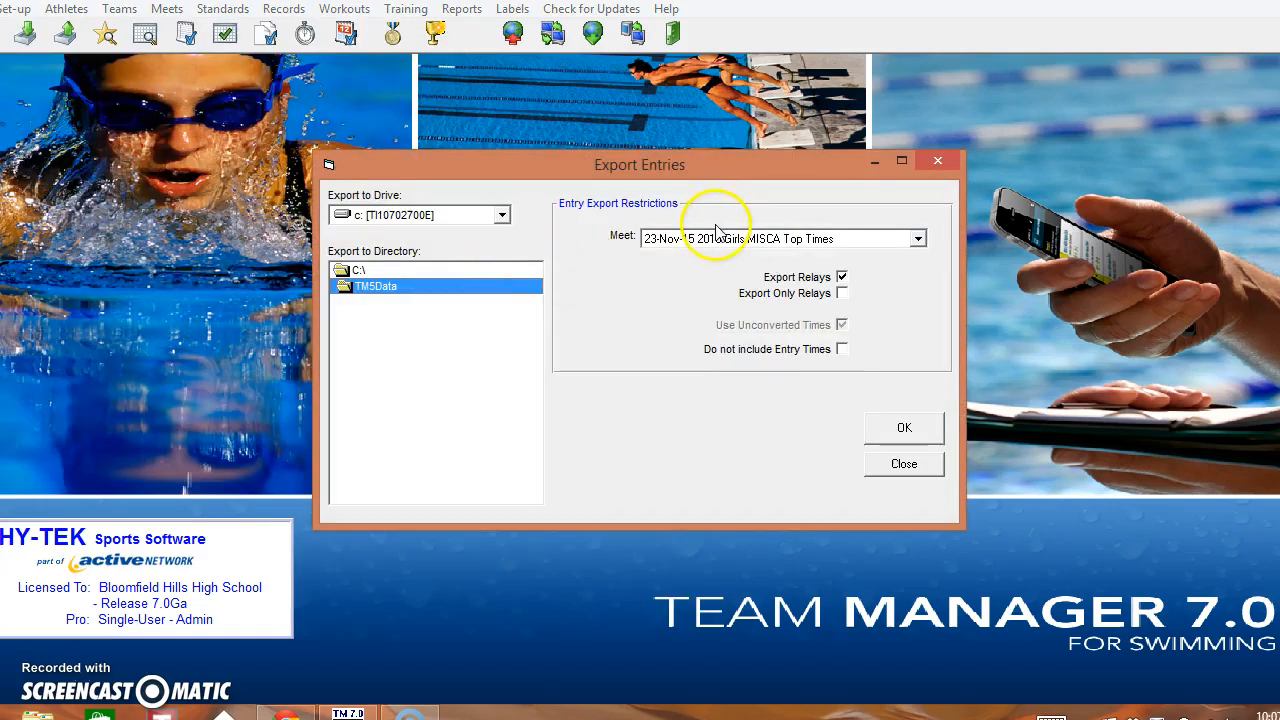
pyautogui.moveTo(575, 218)
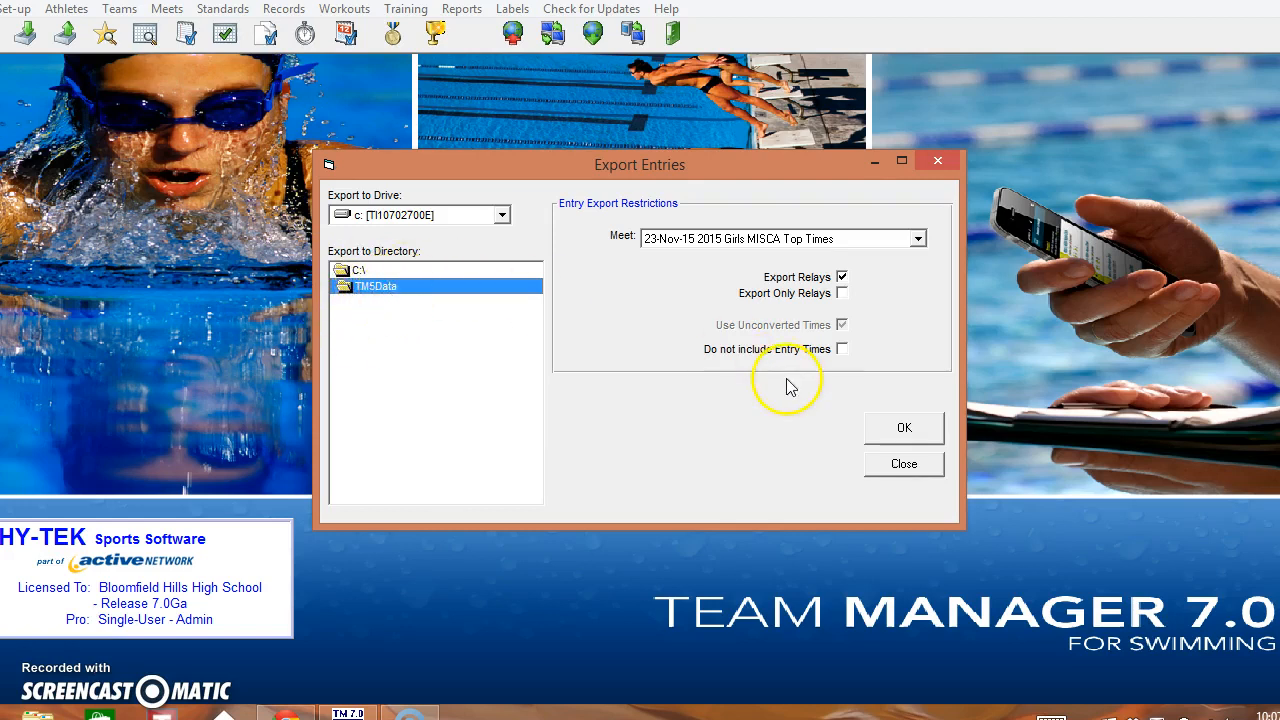
pyautogui.click(903, 428)
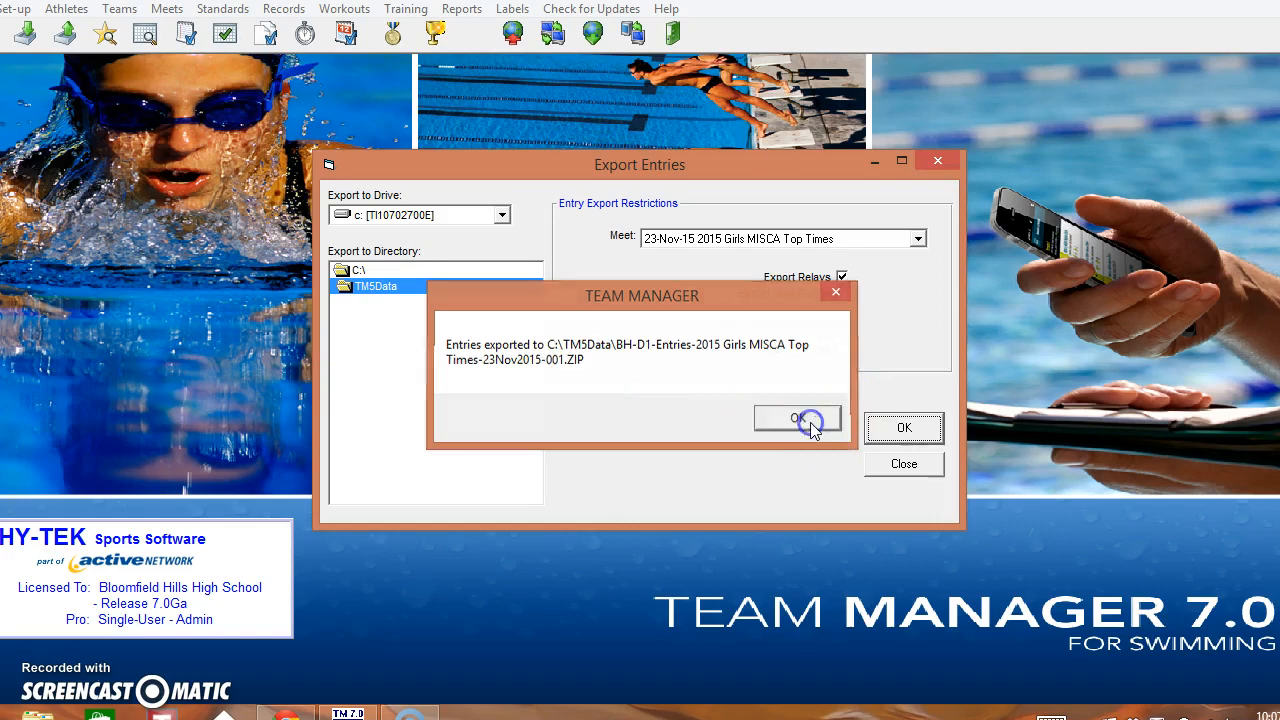
pyautogui.click(799, 419)
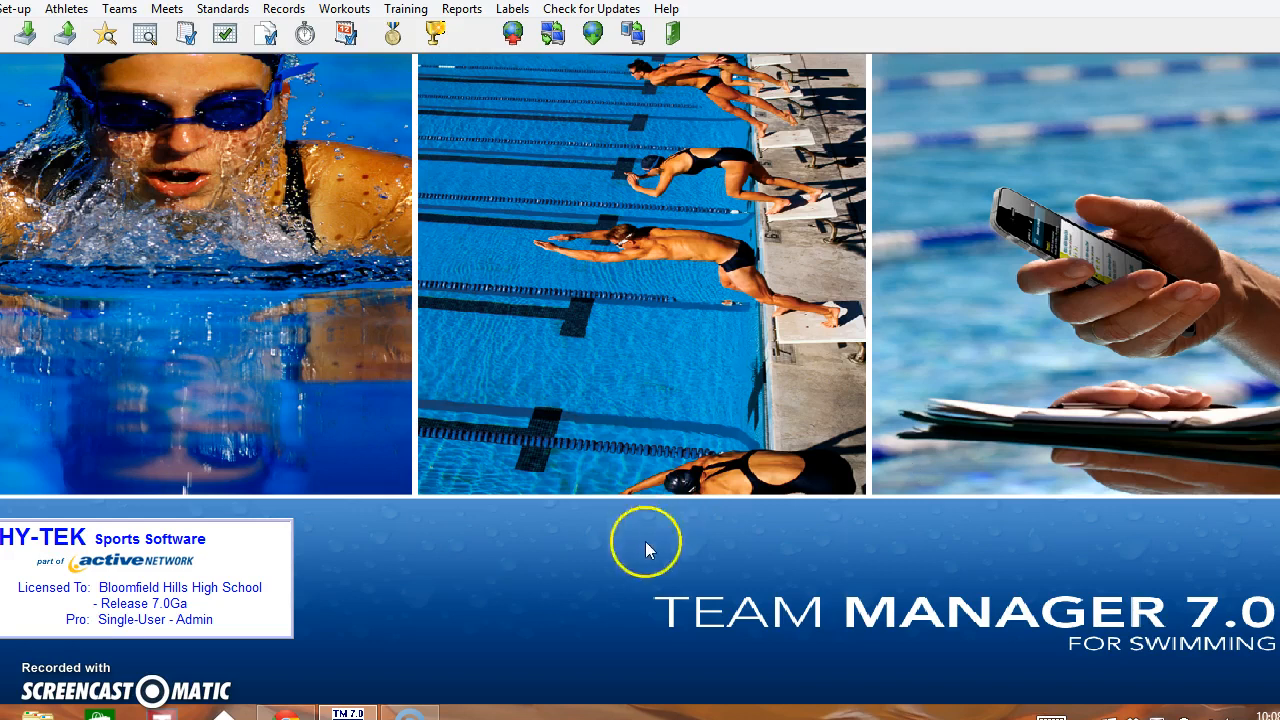
pyautogui.moveTo(155, 630)
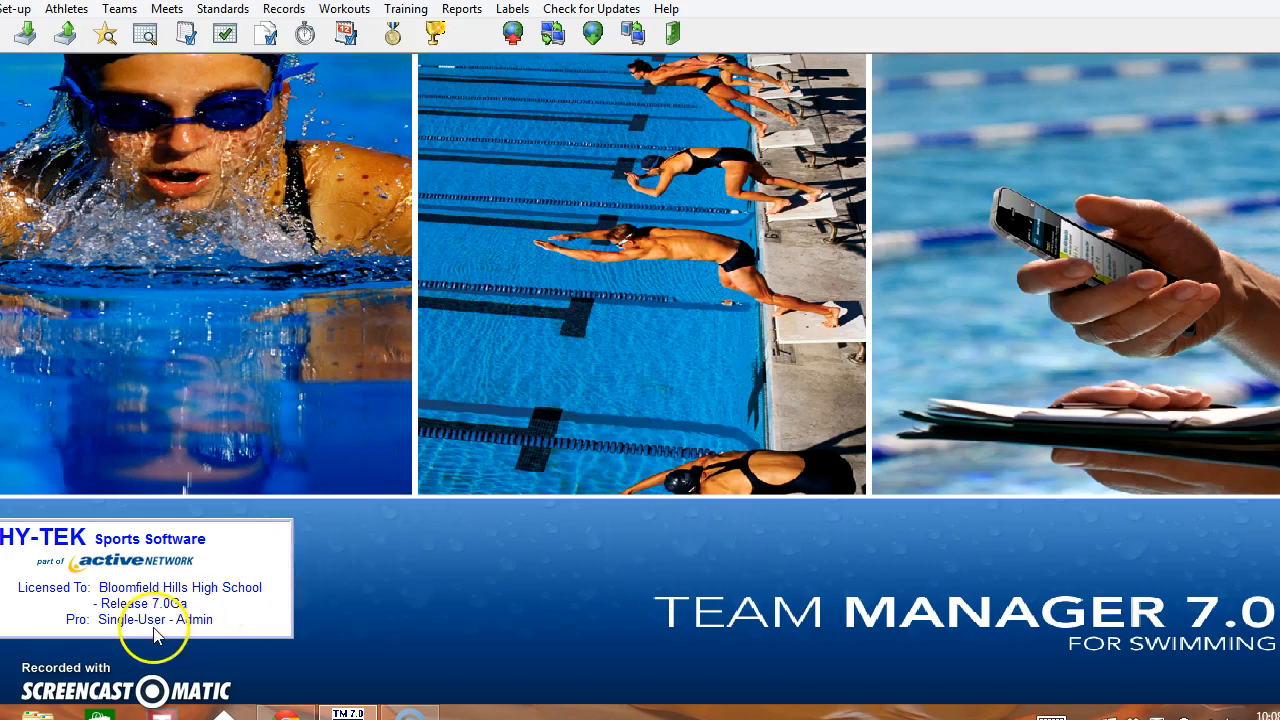
pyautogui.moveTo(130, 630)
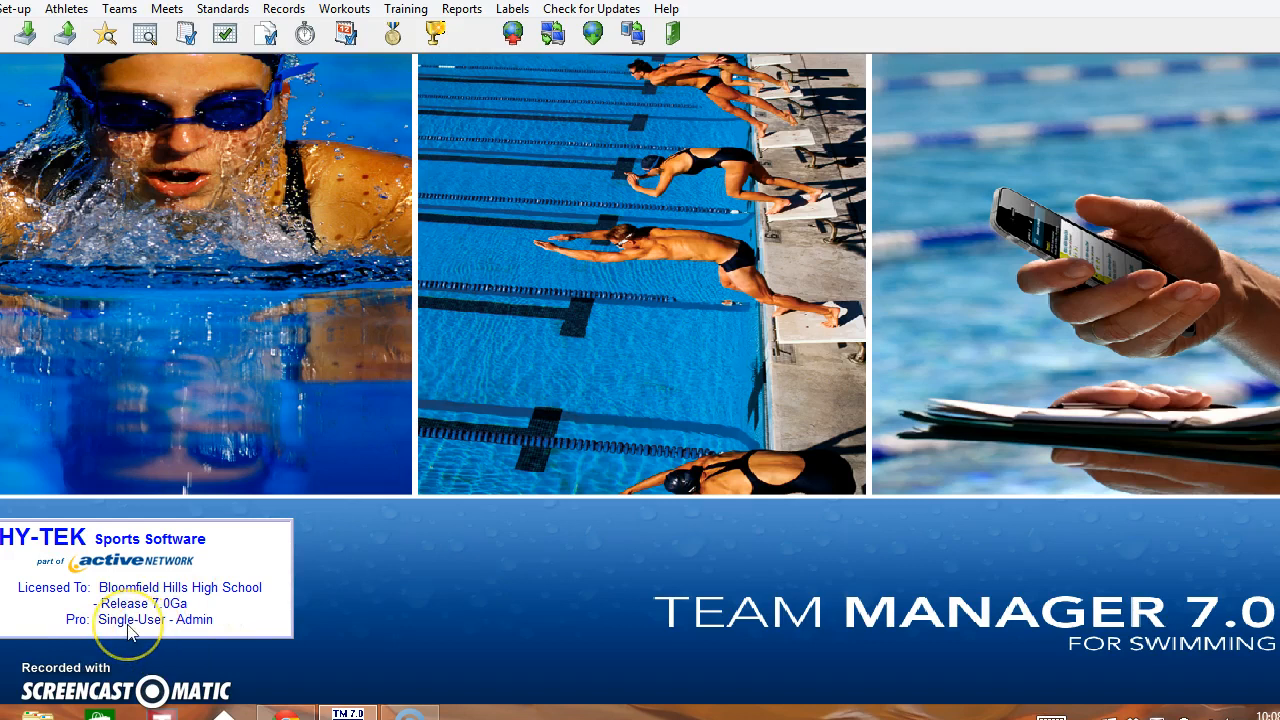
pyautogui.moveTo(52, 667)
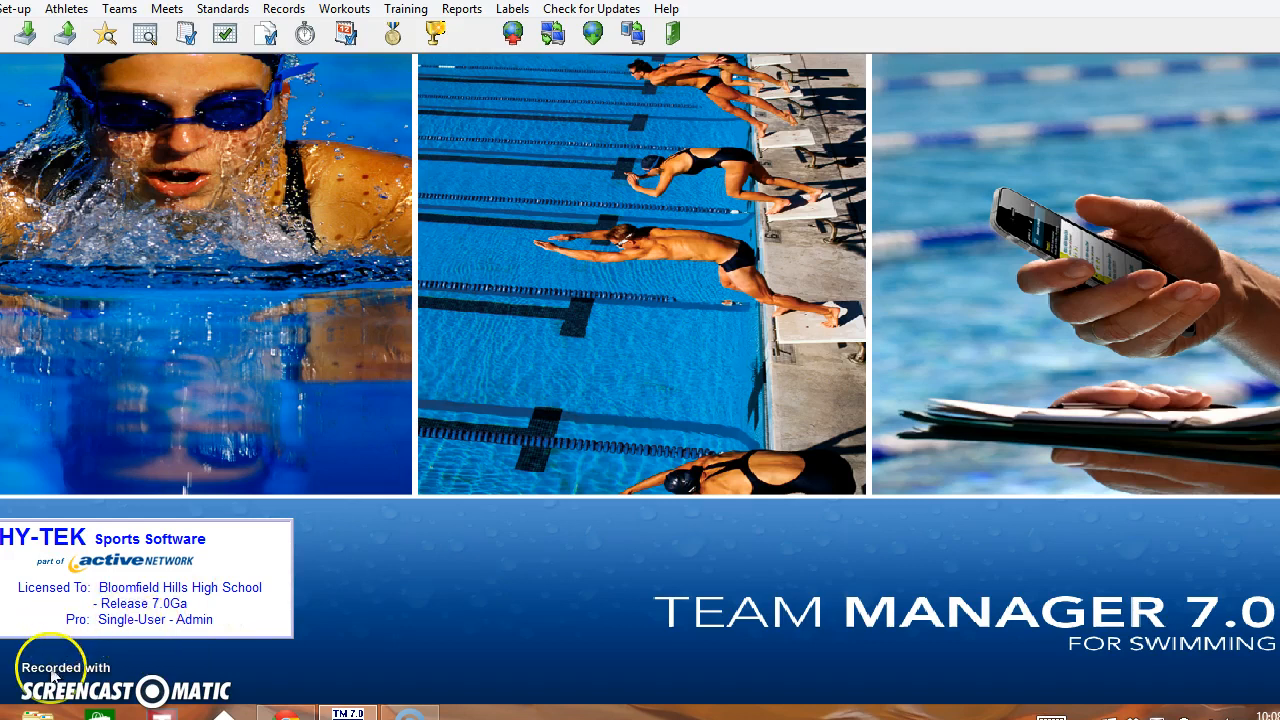